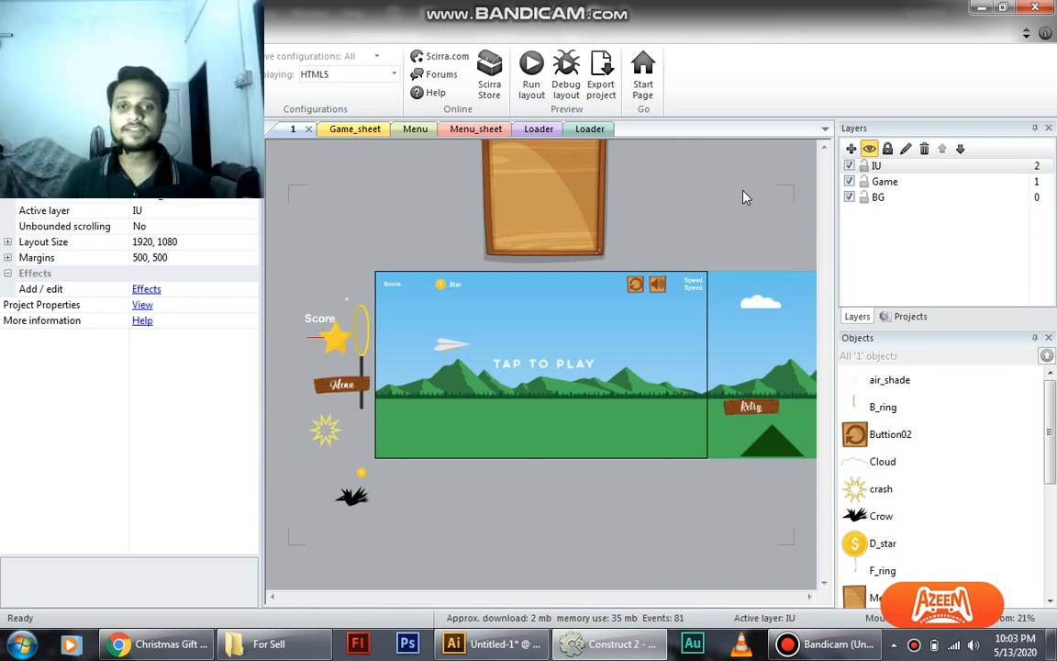
mouse_move(679, 249)
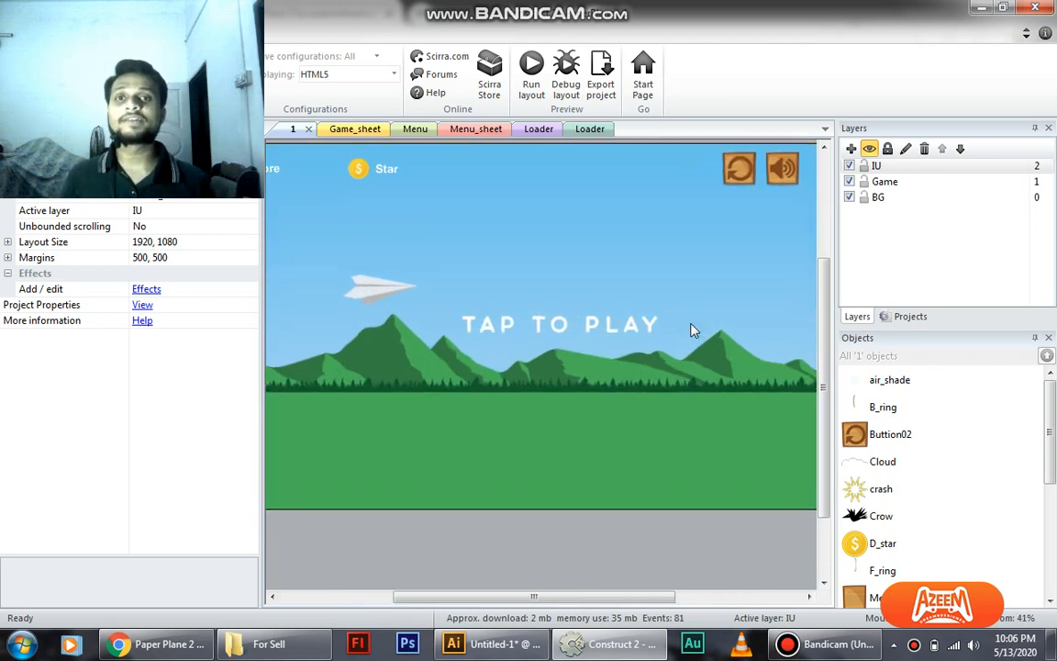
mouse_move(621, 316)
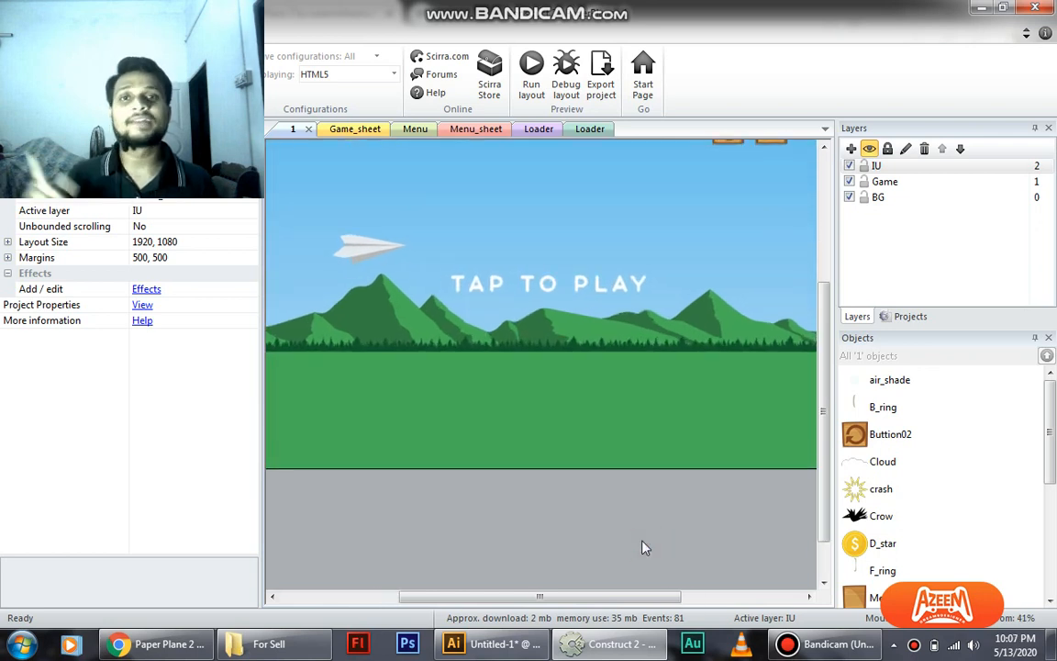
Step: Switch to Construct 2 and bring up the paper plane's animation frames
left_click(492, 642)
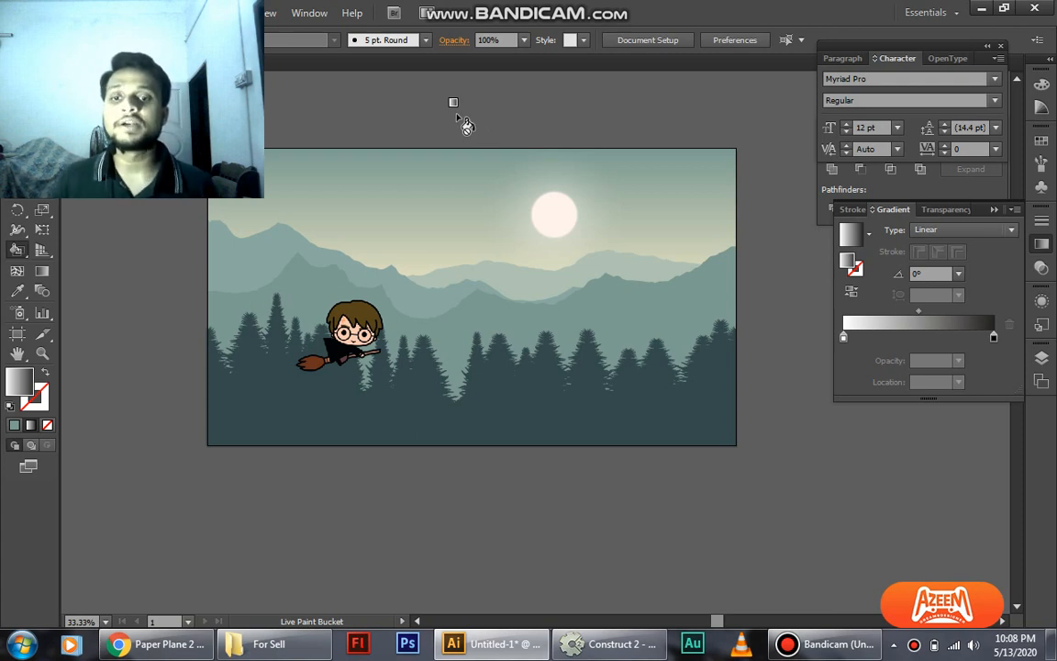
mouse_move(363, 622)
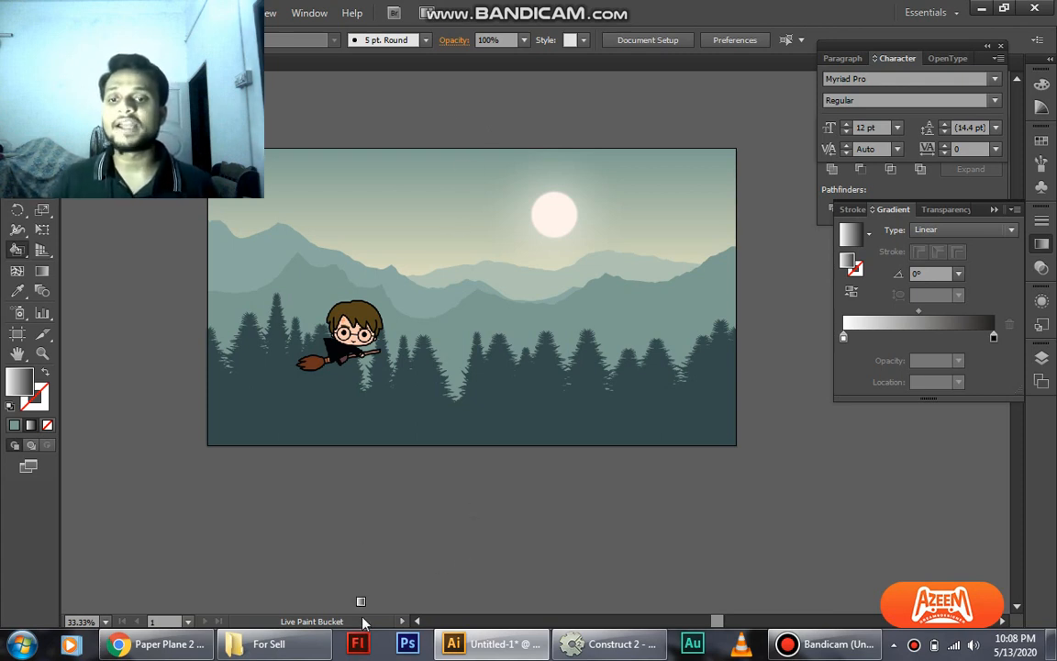
mouse_move(440, 492)
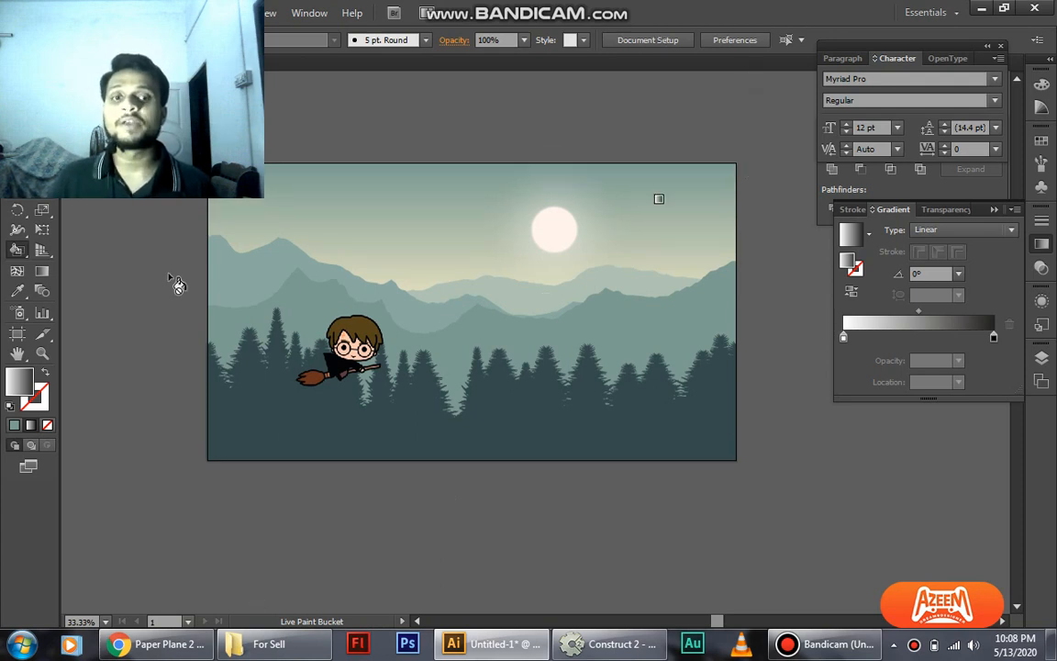
mouse_move(415, 193)
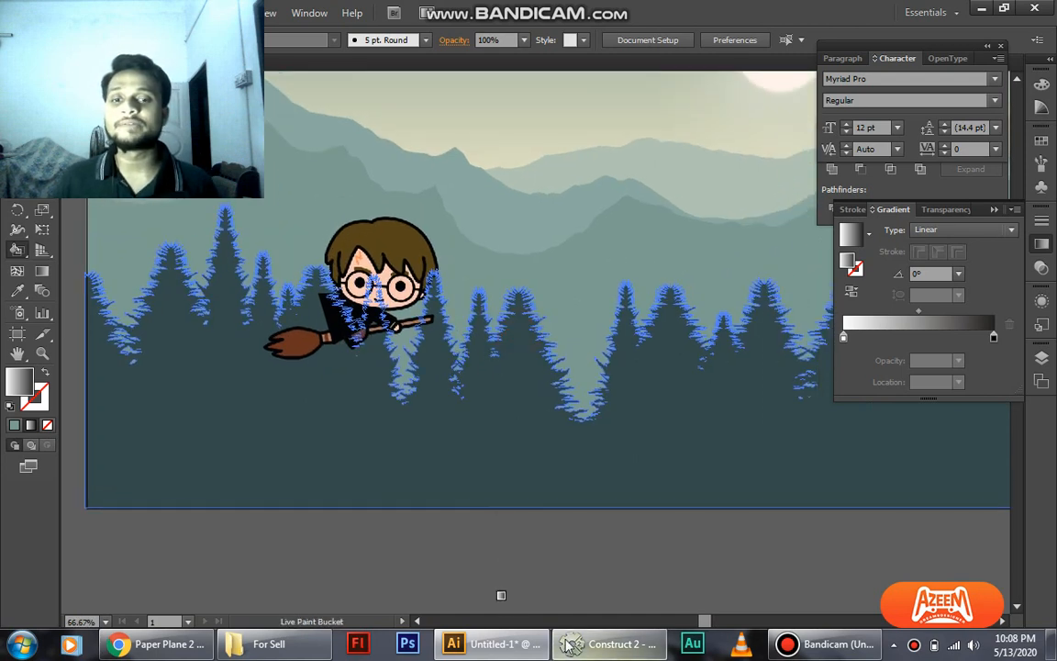
left_click(609, 643)
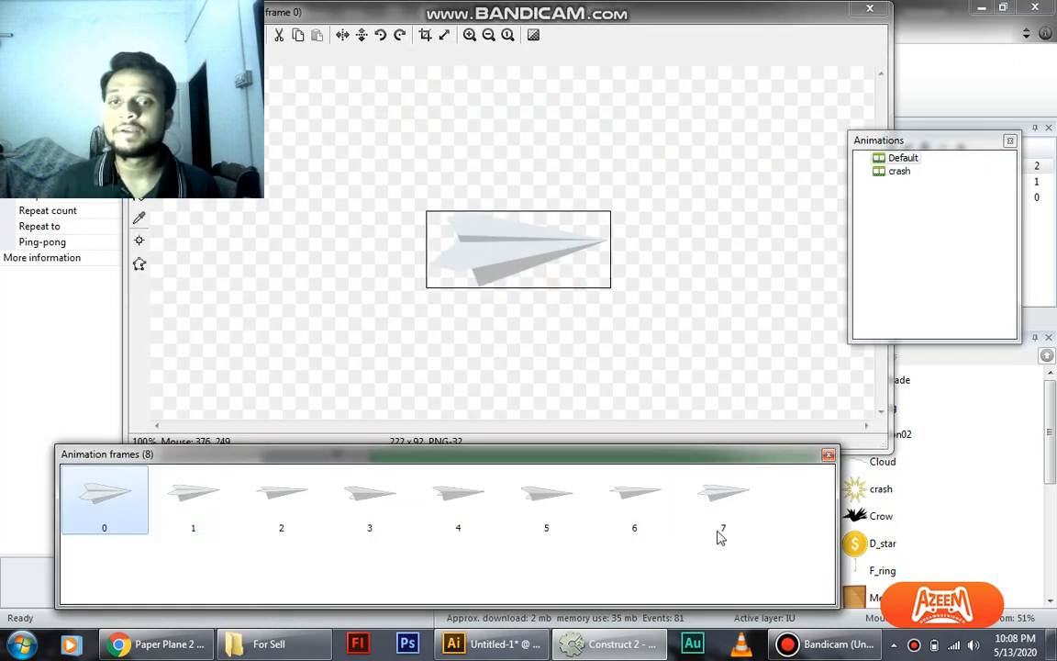
Step: Inspect frames 2, 7, 3 and 4 of the paper plane animation
left_click(280, 491)
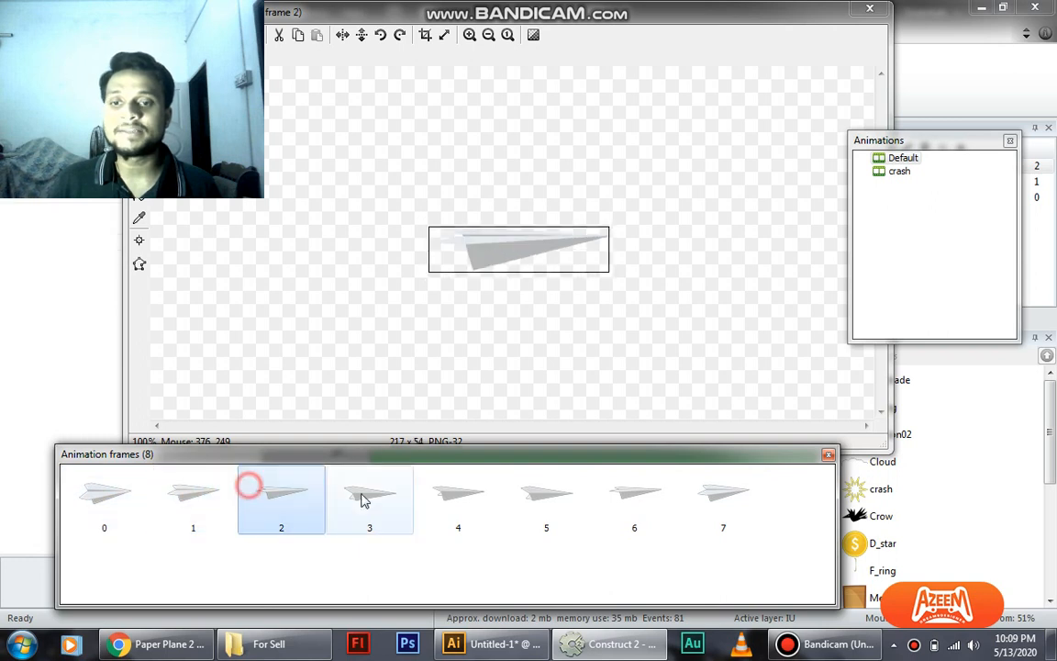
left_click(724, 500)
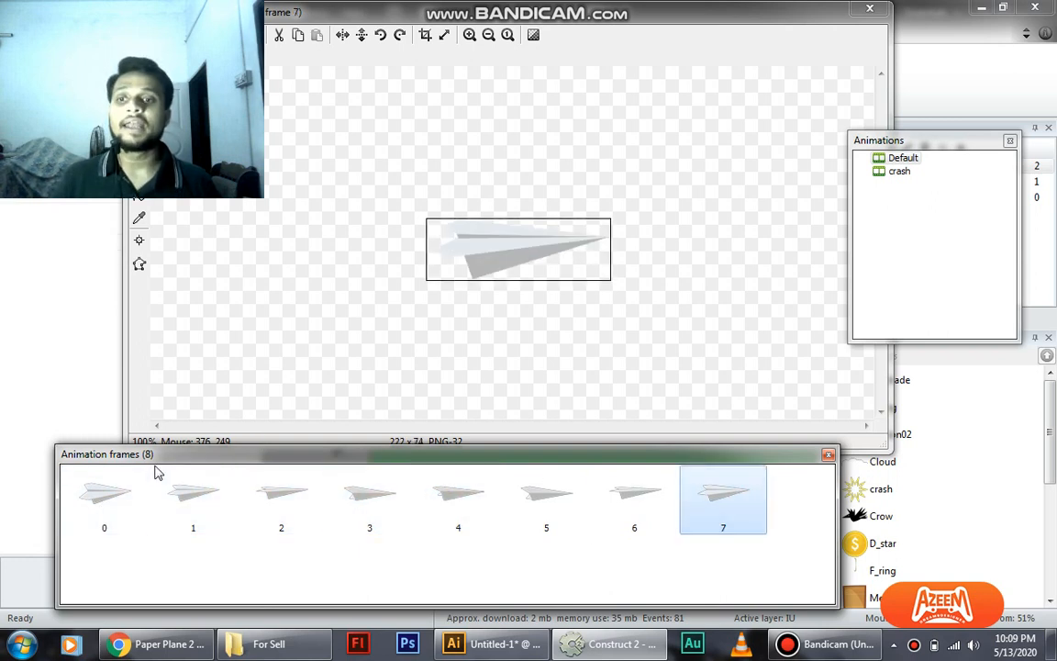
left_click(369, 499)
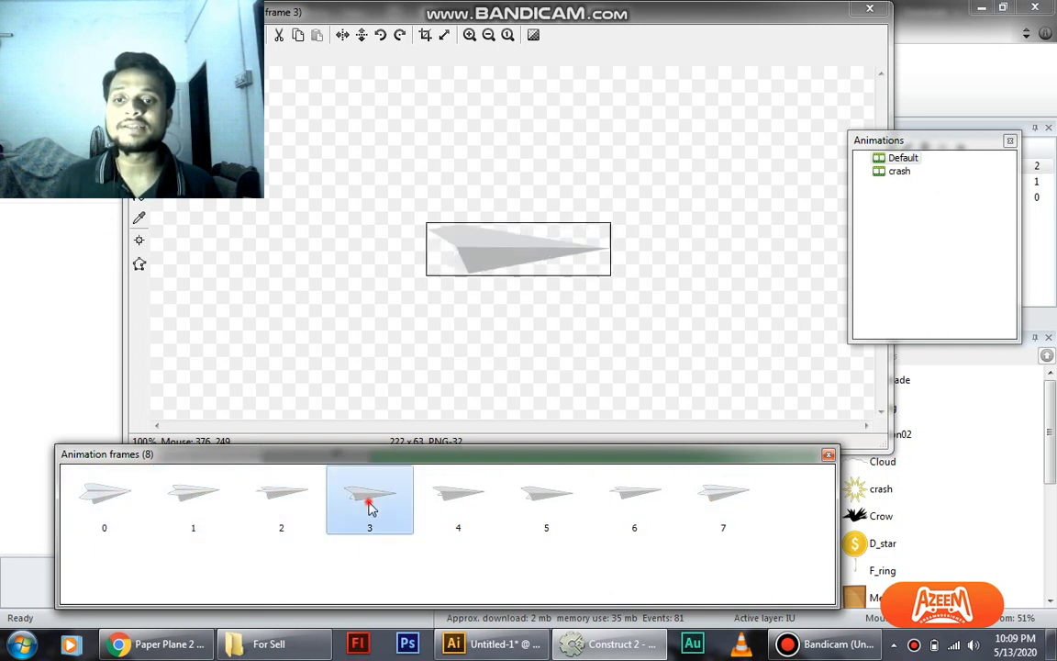
left_click(459, 499)
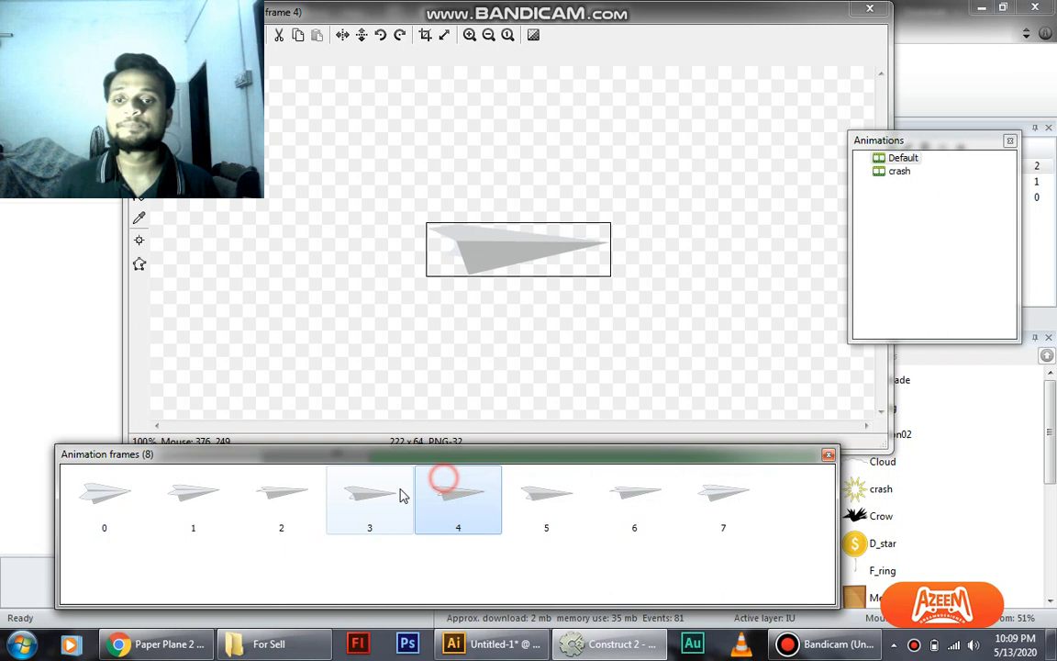
left_click(369, 493)
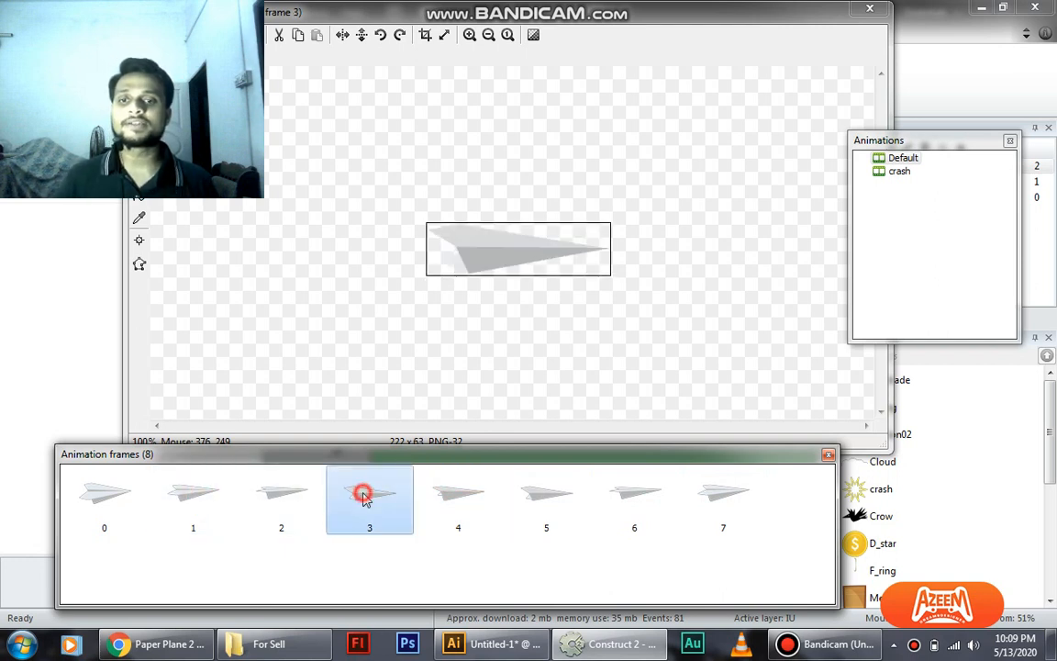
left_click(459, 495)
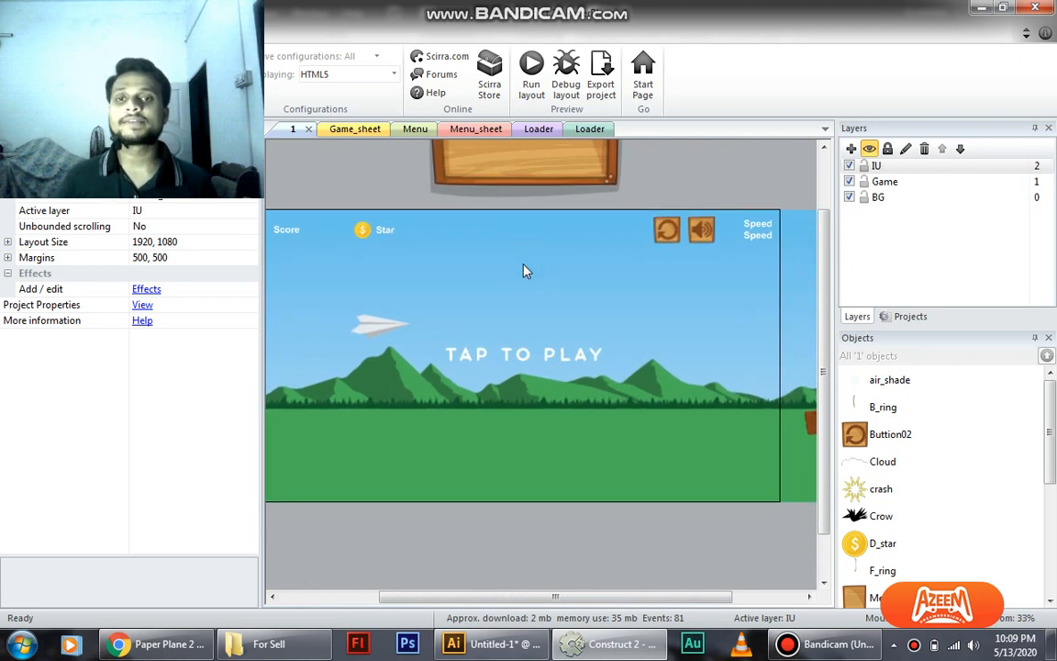
mouse_move(529, 275)
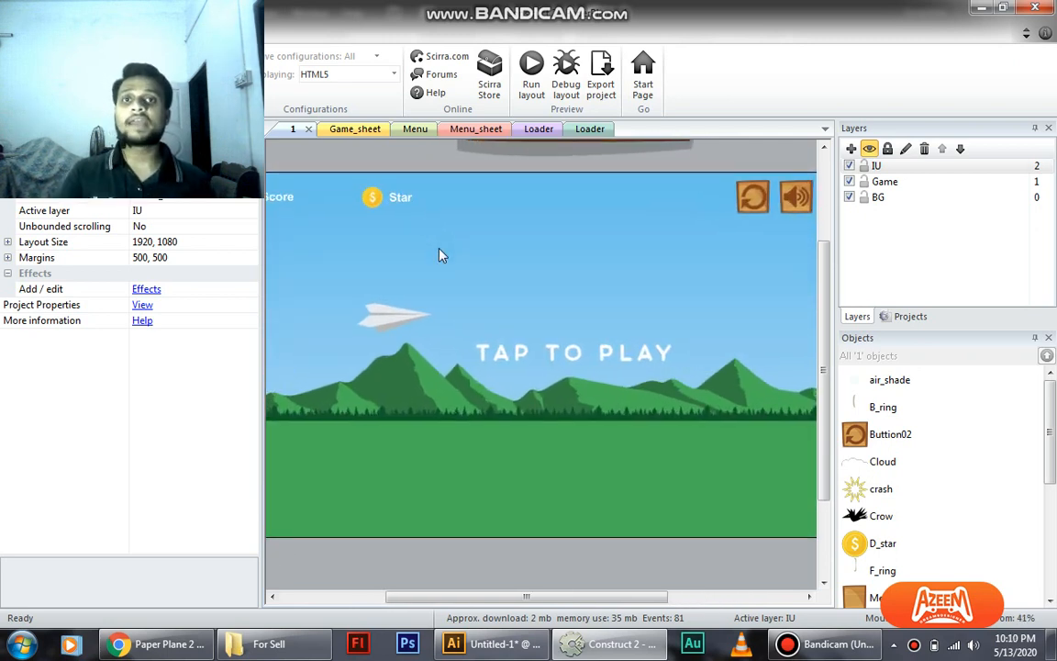
mouse_move(475, 260)
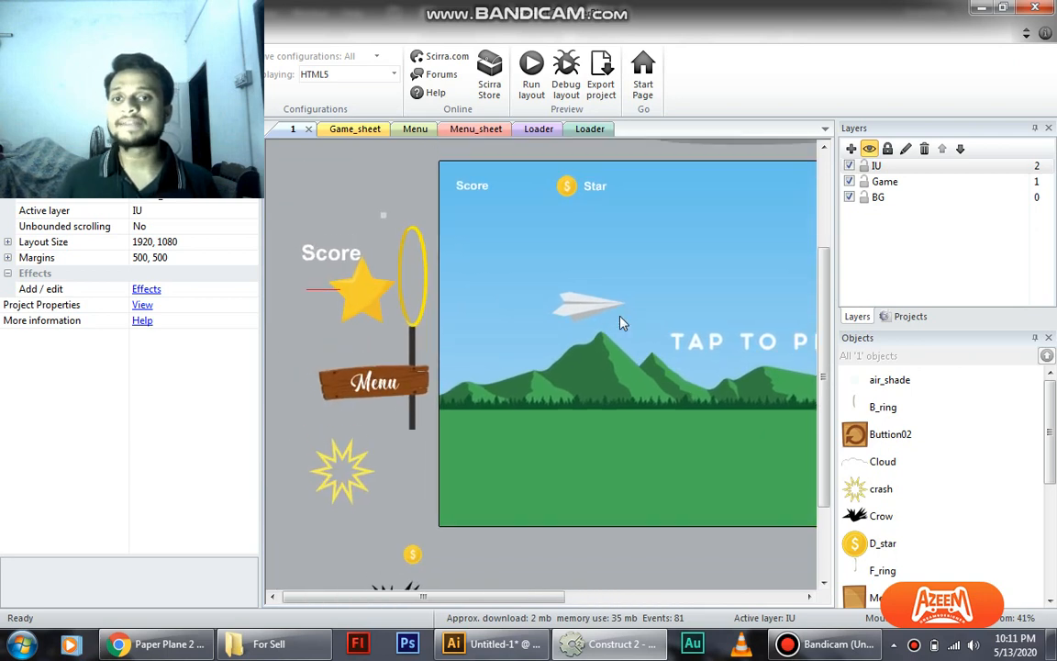
mouse_move(426, 242)
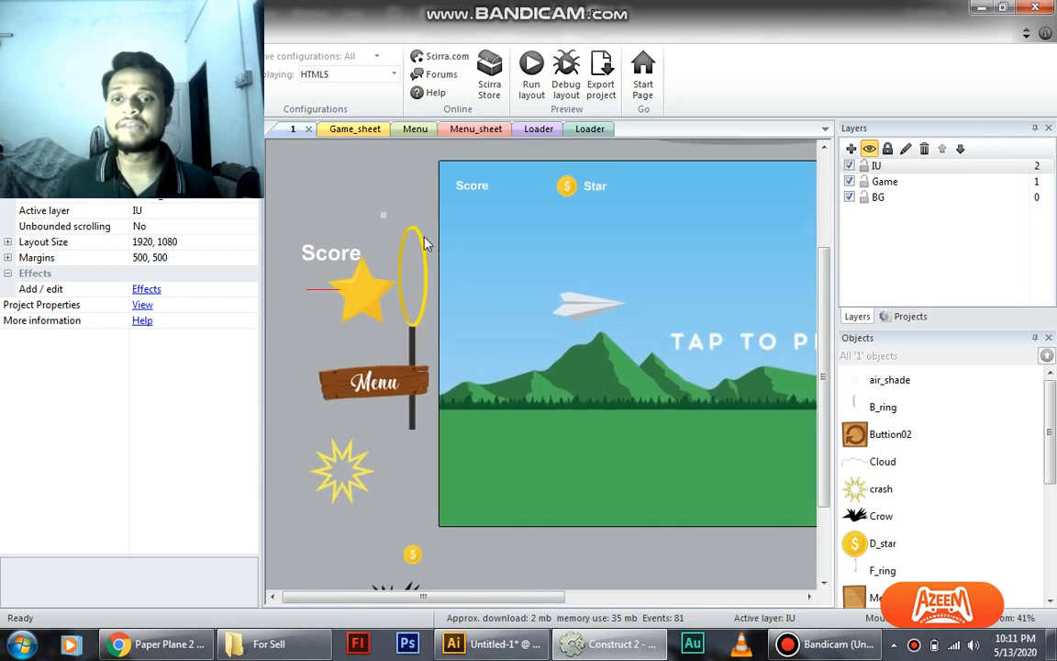
mouse_move(409, 310)
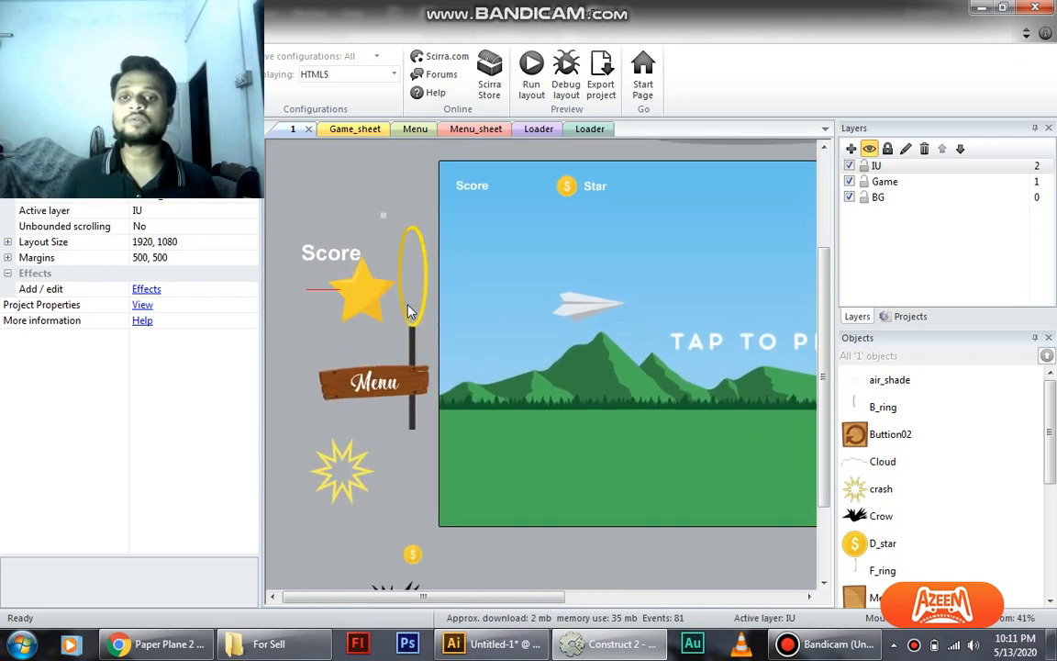
mouse_move(632, 312)
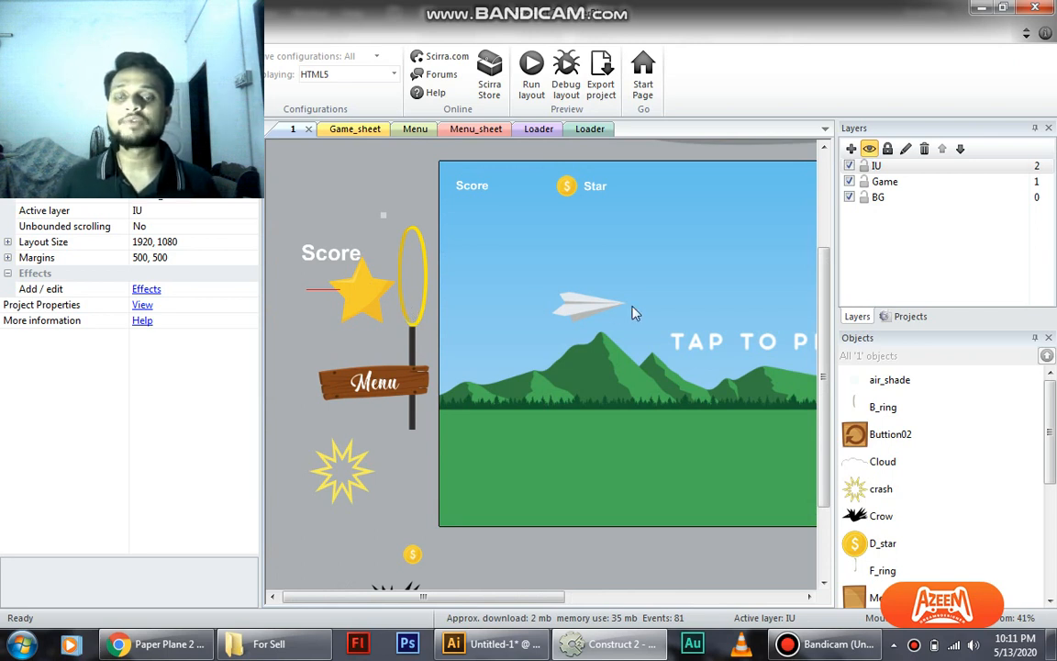
mouse_move(415, 308)
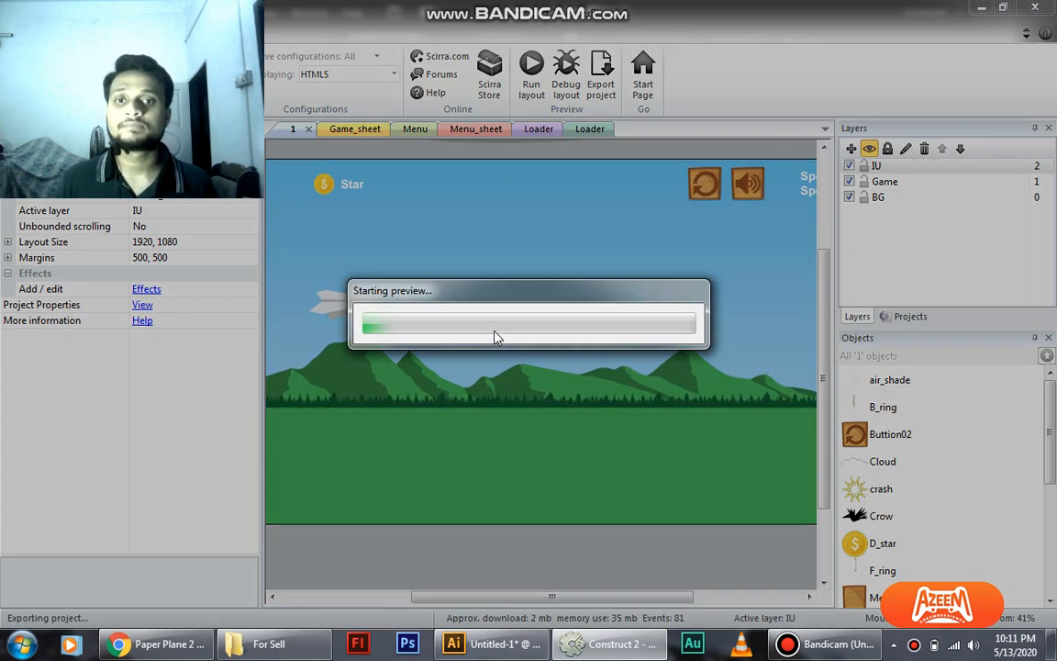
Step: Start the paper plane game in the Chrome preview and keep the plane flying
left_click(530, 74)
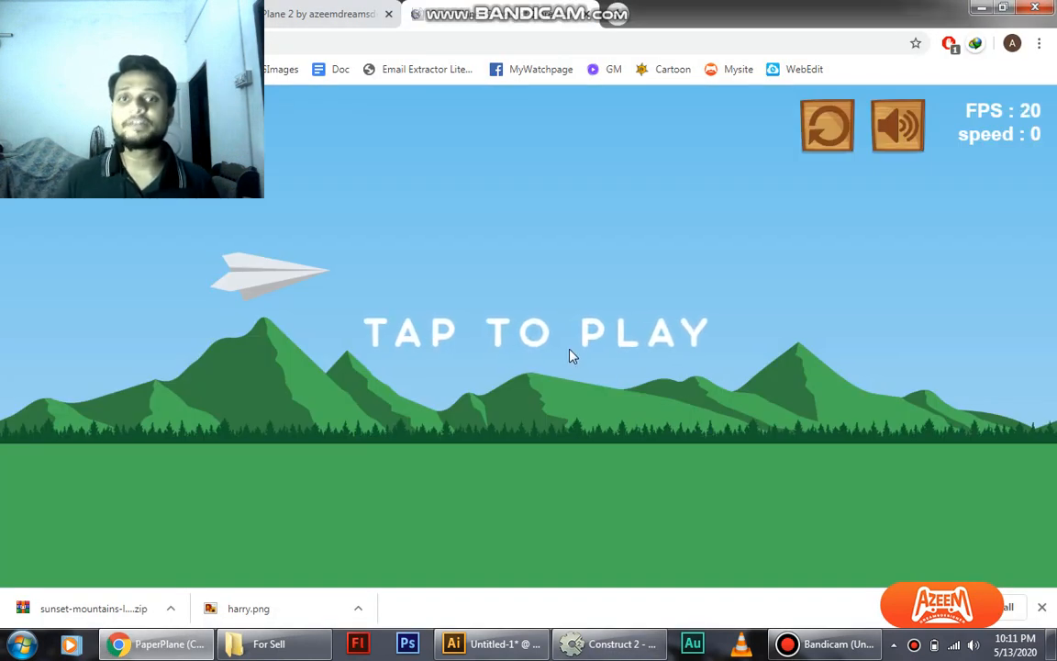
left_click(573, 356)
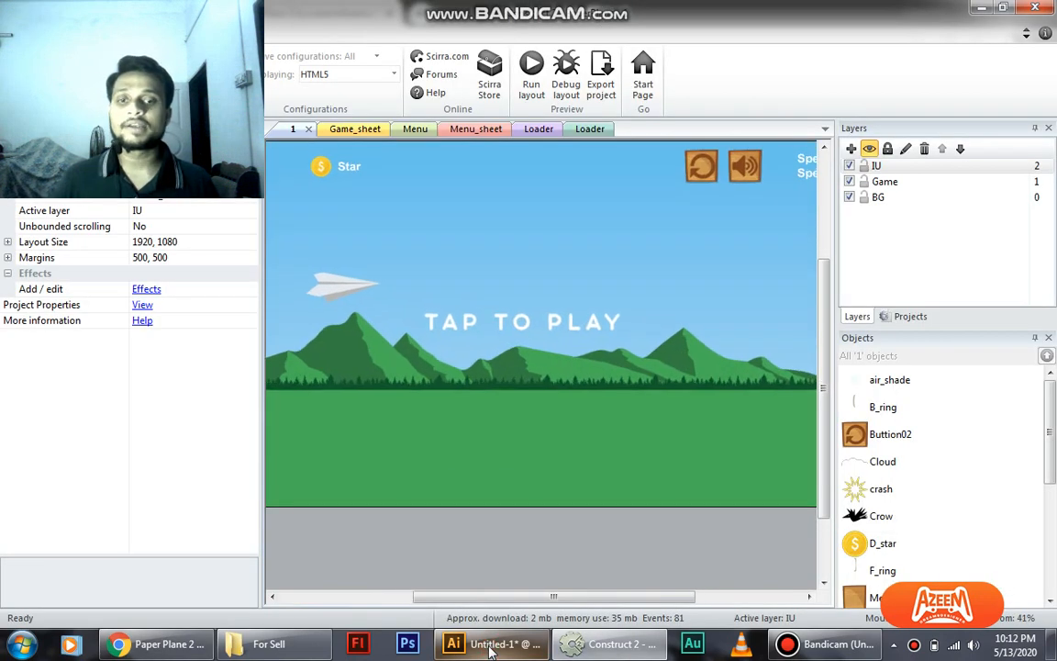
Step: Switch to Illustrator to review the misty mountain-and-forest landscape with sun
left_click(492, 643)
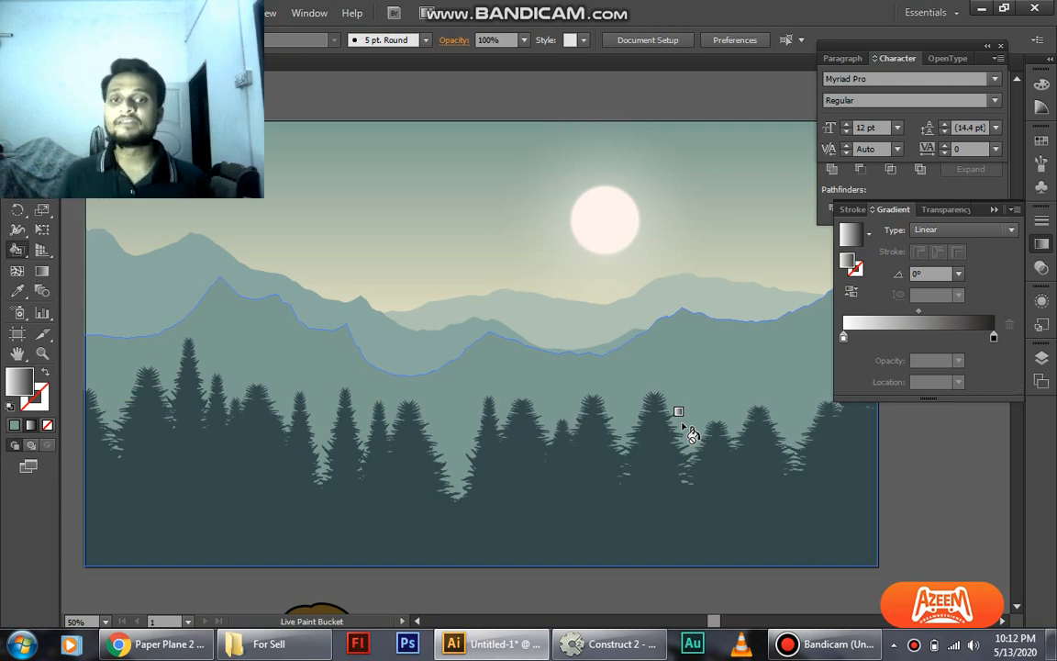
left_click(609, 642)
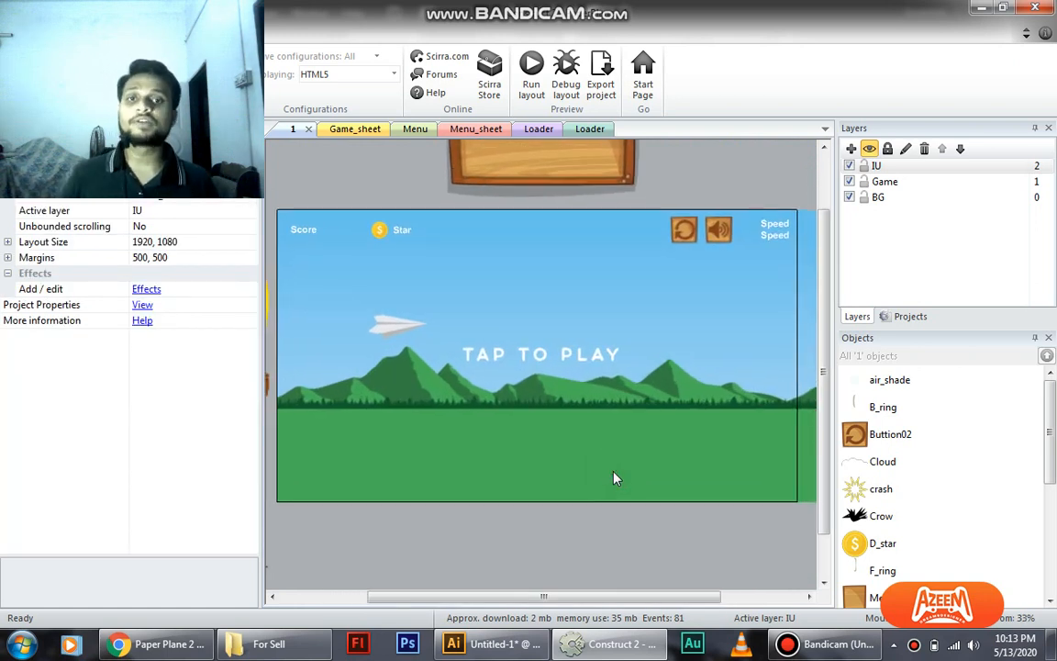
mouse_move(716, 420)
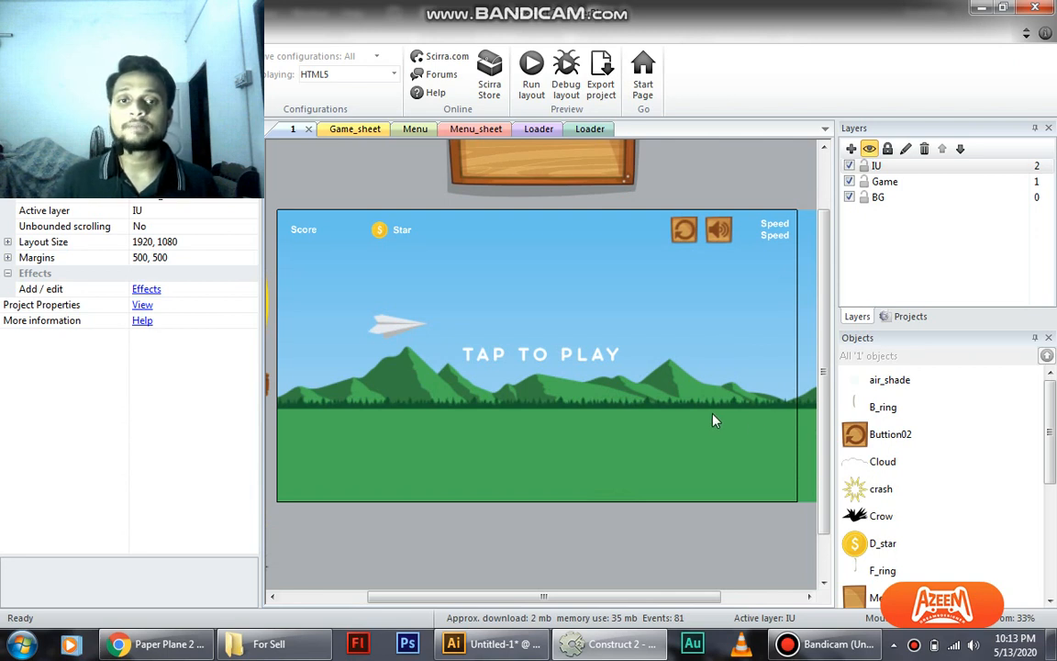
mouse_move(701, 422)
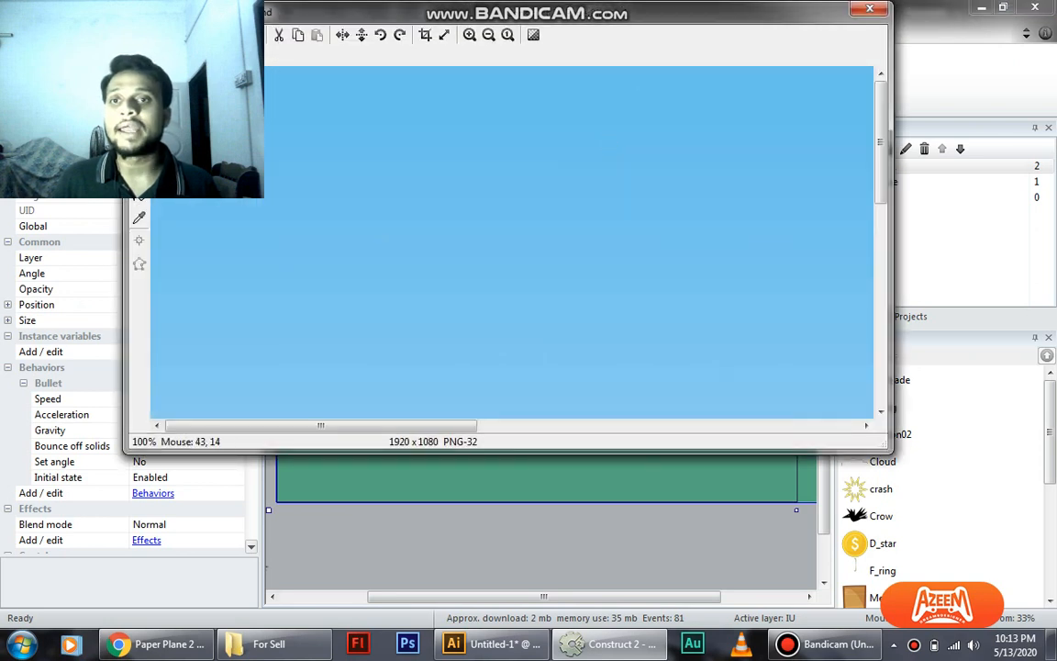
mouse_move(463, 55)
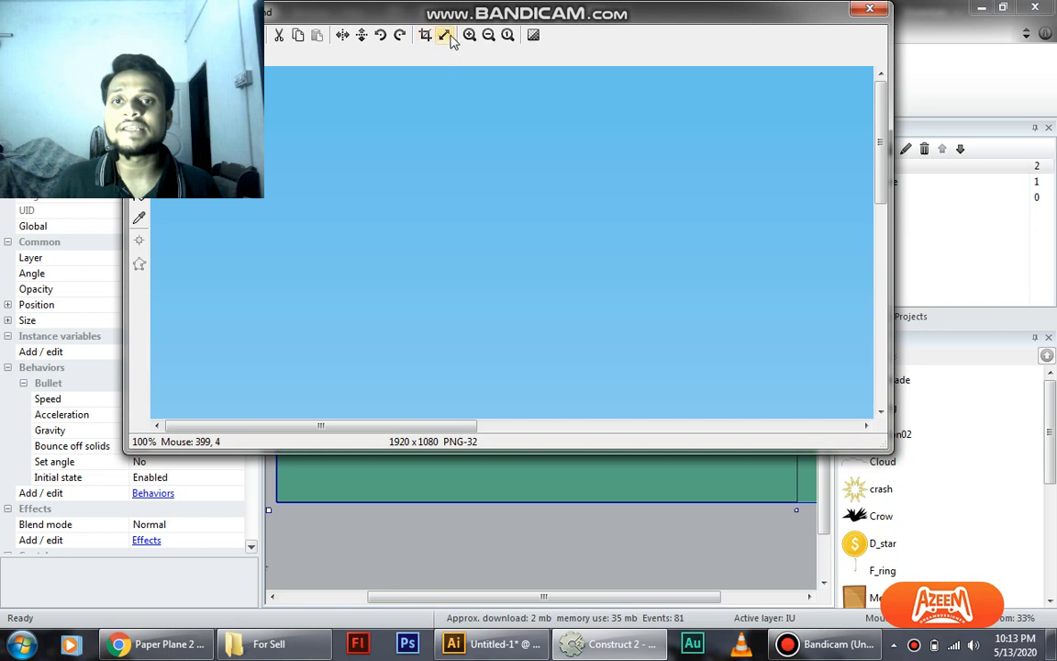
mouse_move(444, 35)
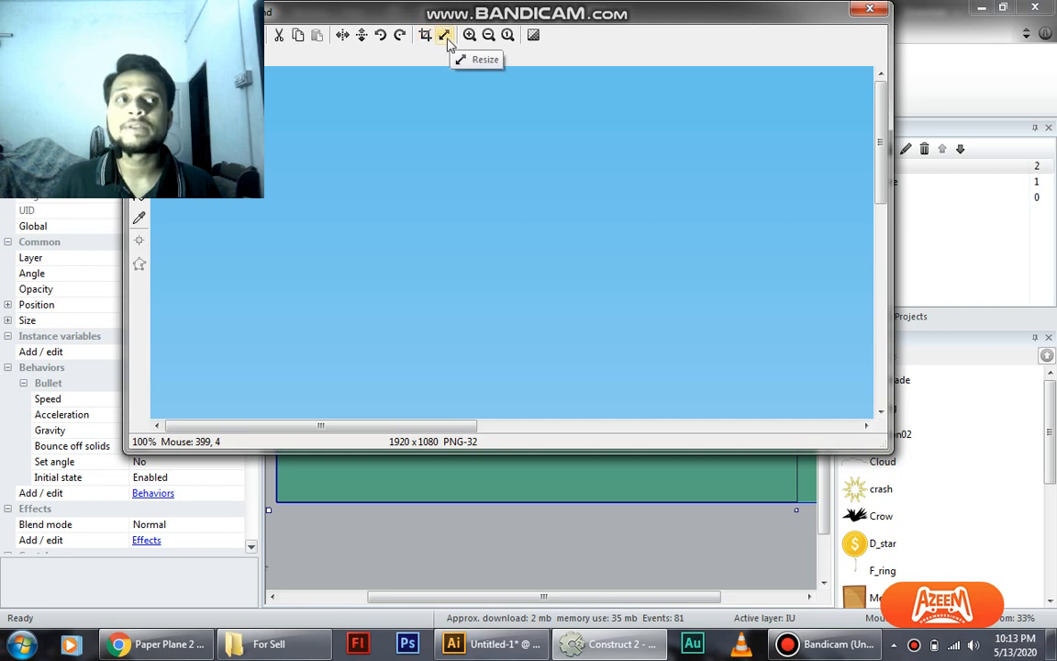
Step: Check the sky-blue background image's 1920×1080 size via the Resize tool
left_click(444, 34)
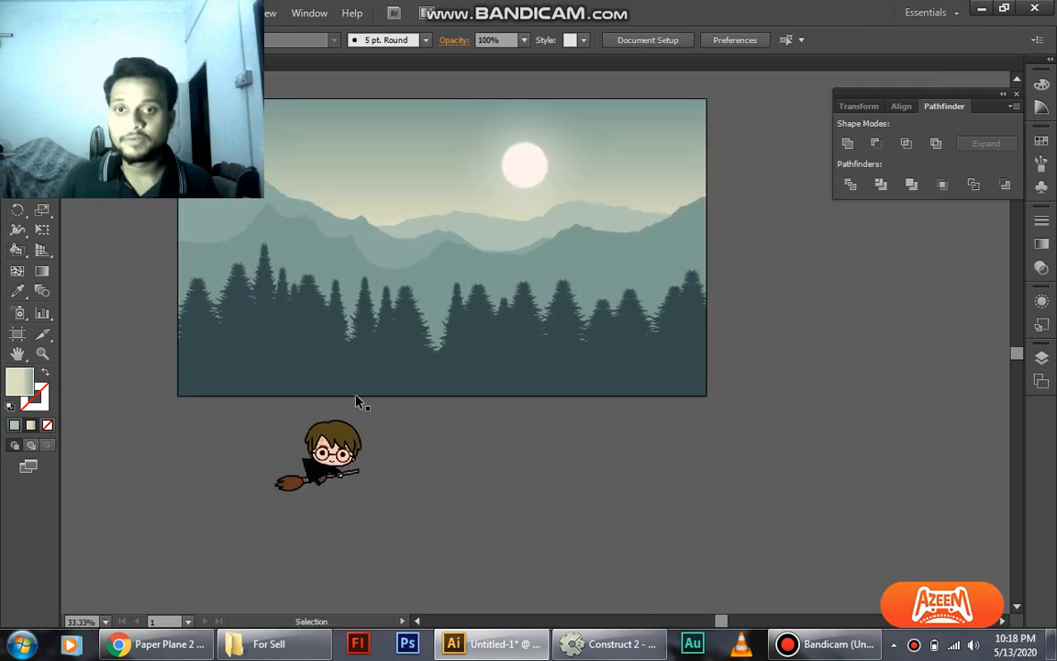
Step: Draw a curved shape across one of the mountain ridges in the landscape
left_click_drag(440, 319, 927, 319)
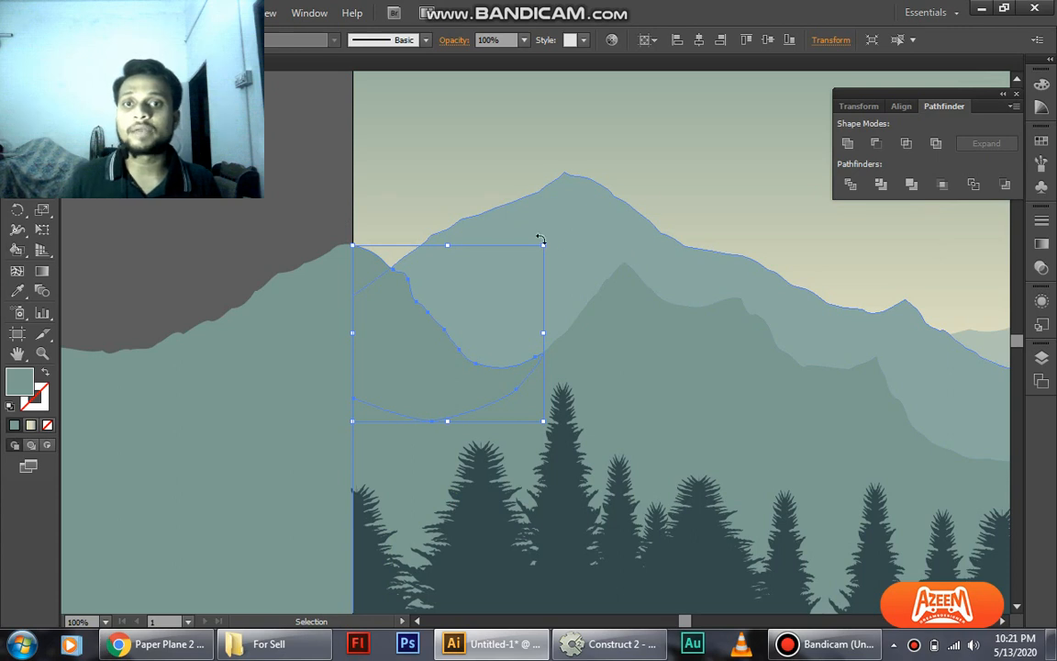
mouse_move(352, 210)
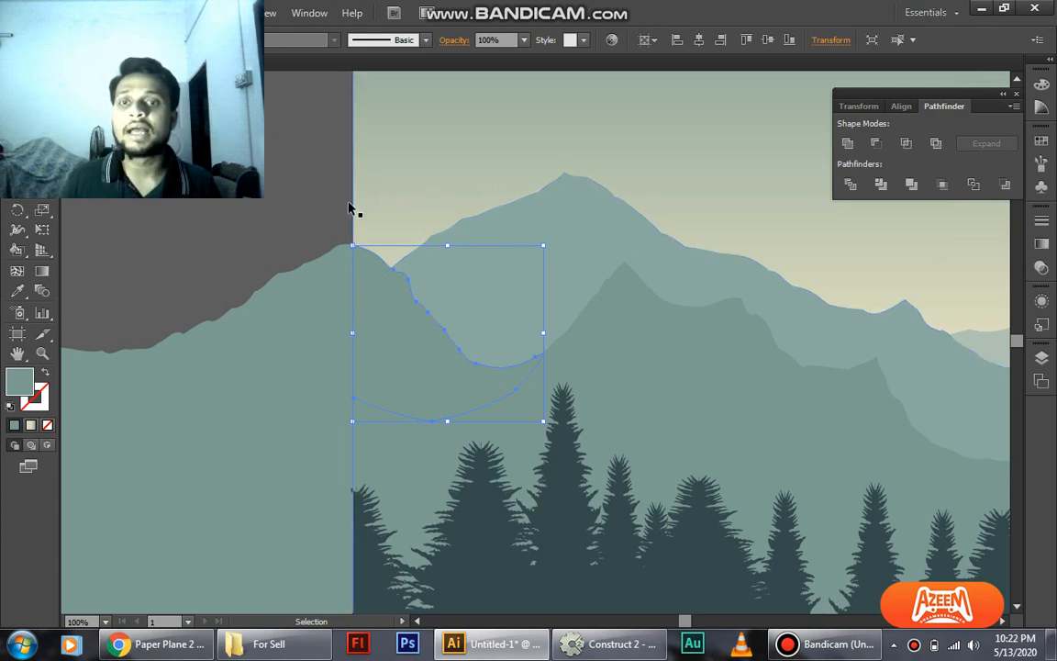
mouse_move(415, 180)
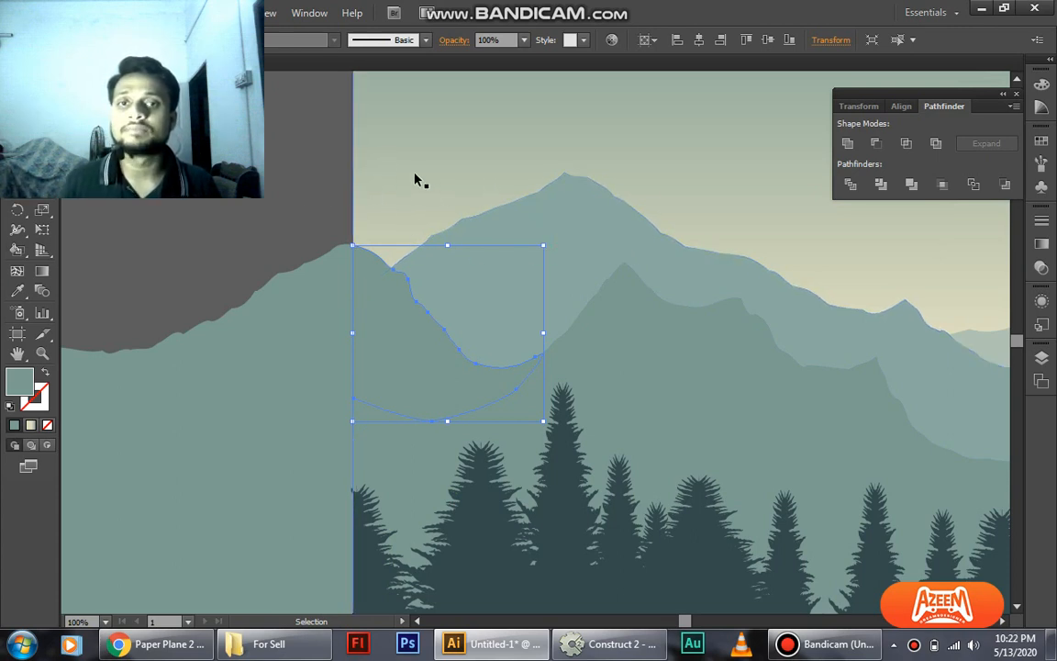
mouse_move(412, 205)
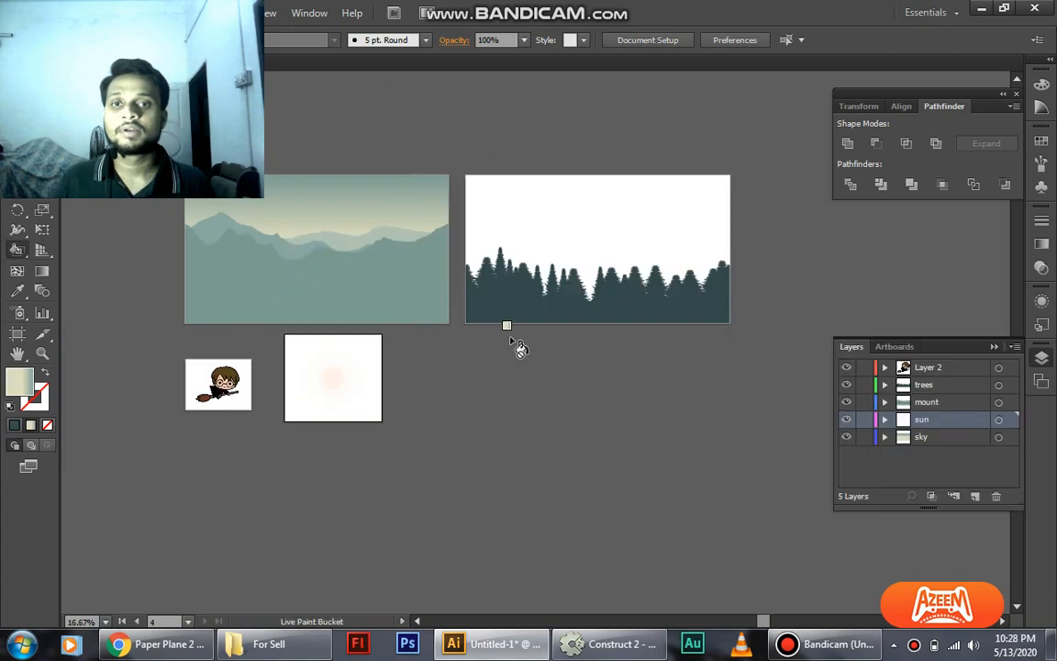
mouse_move(415, 340)
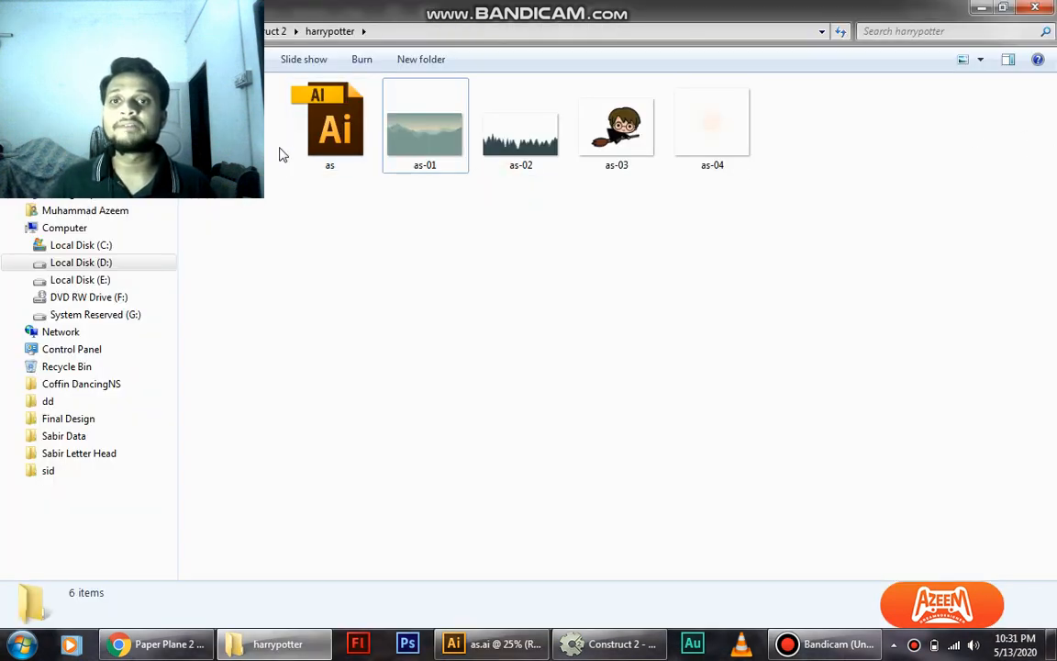
Step: Inspect the exported mountain image as-01, then switch back to the game project
double_click(521, 125)
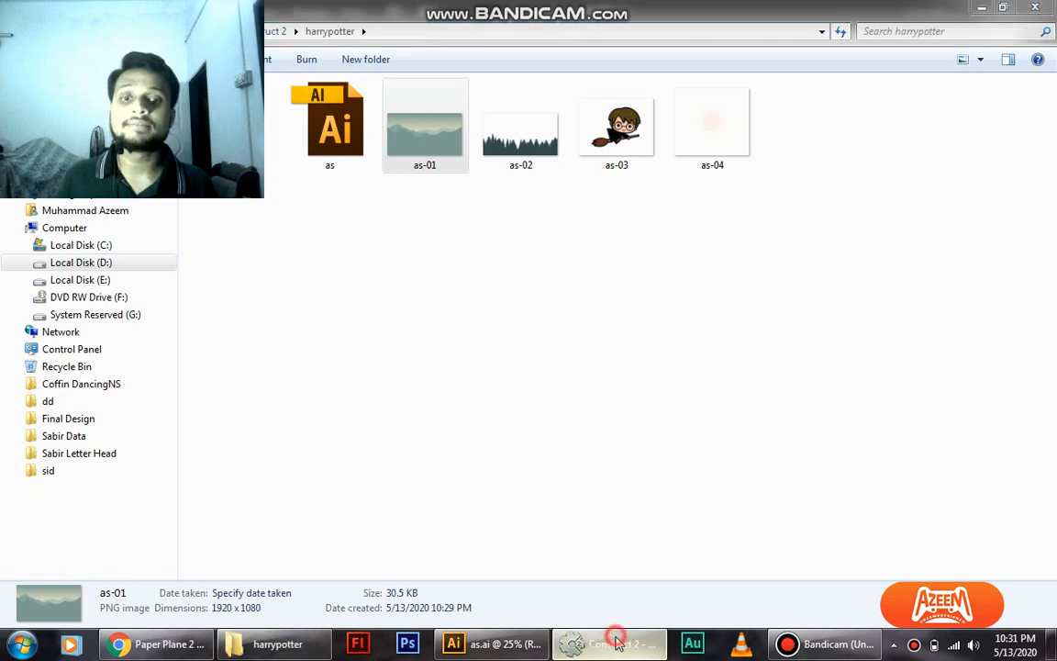
left_click(609, 643)
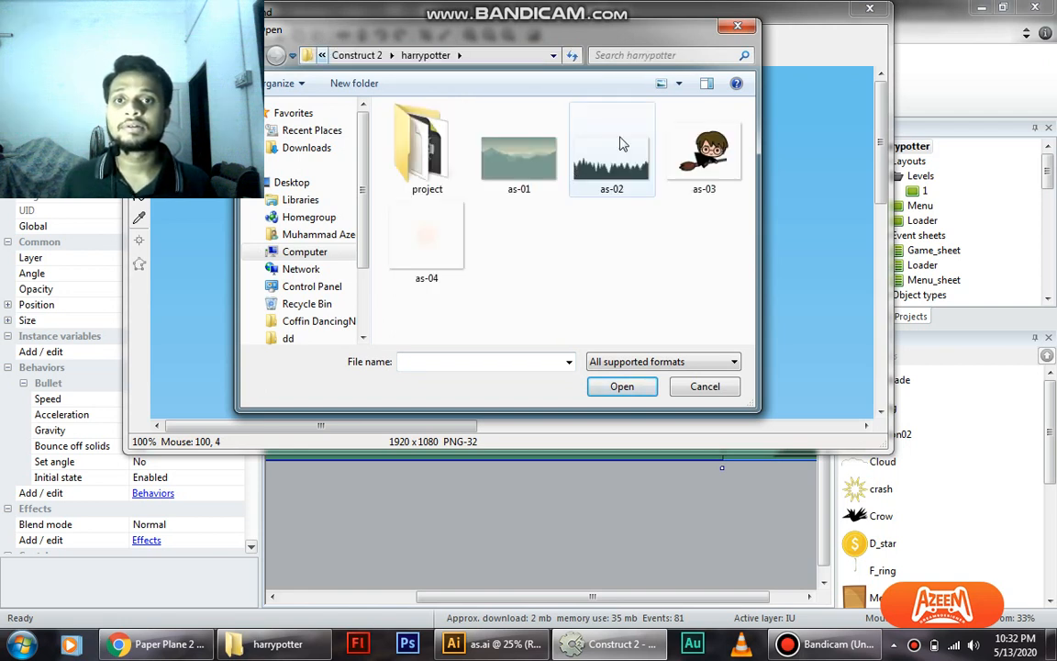
Step: Load the as-01 mountain image from the harrypotter folder as the background
left_click(518, 150)
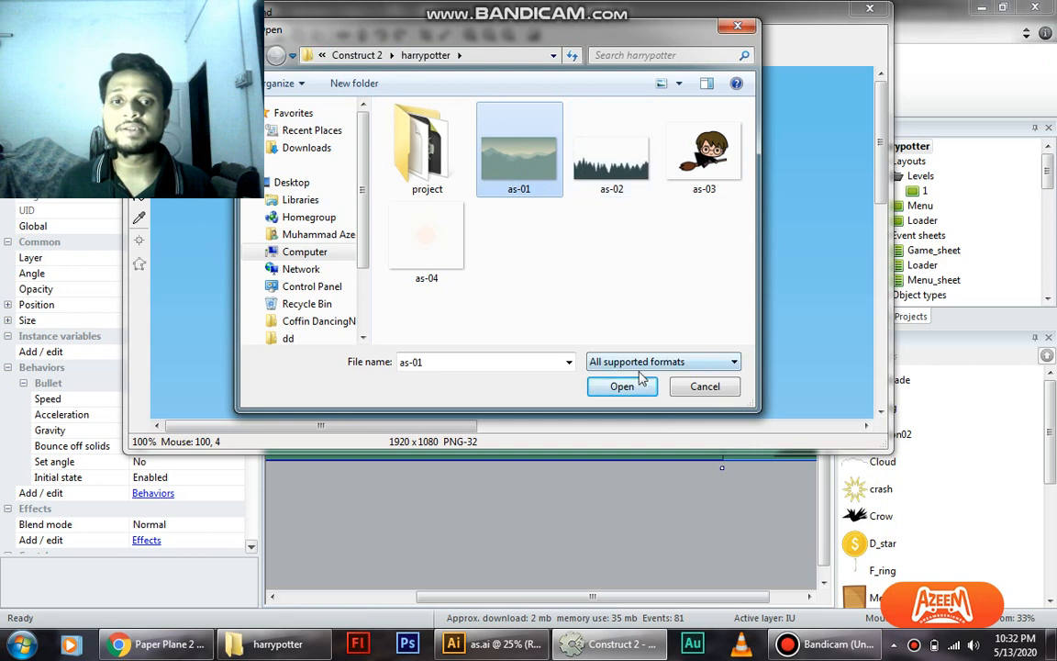
left_click(620, 385)
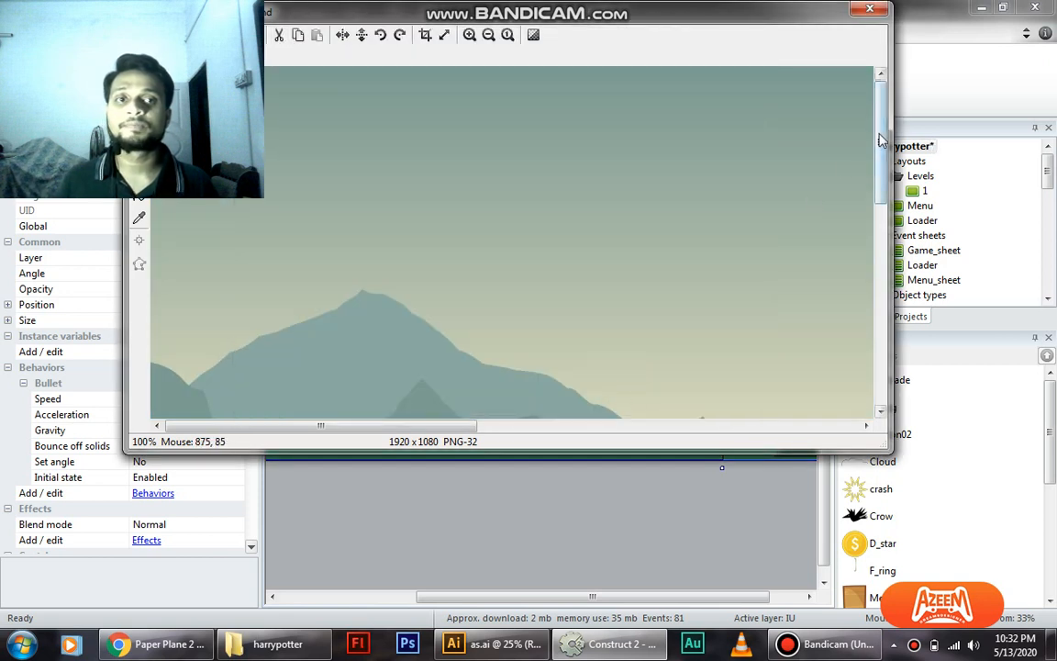
left_click_drag(321, 426, 643, 426)
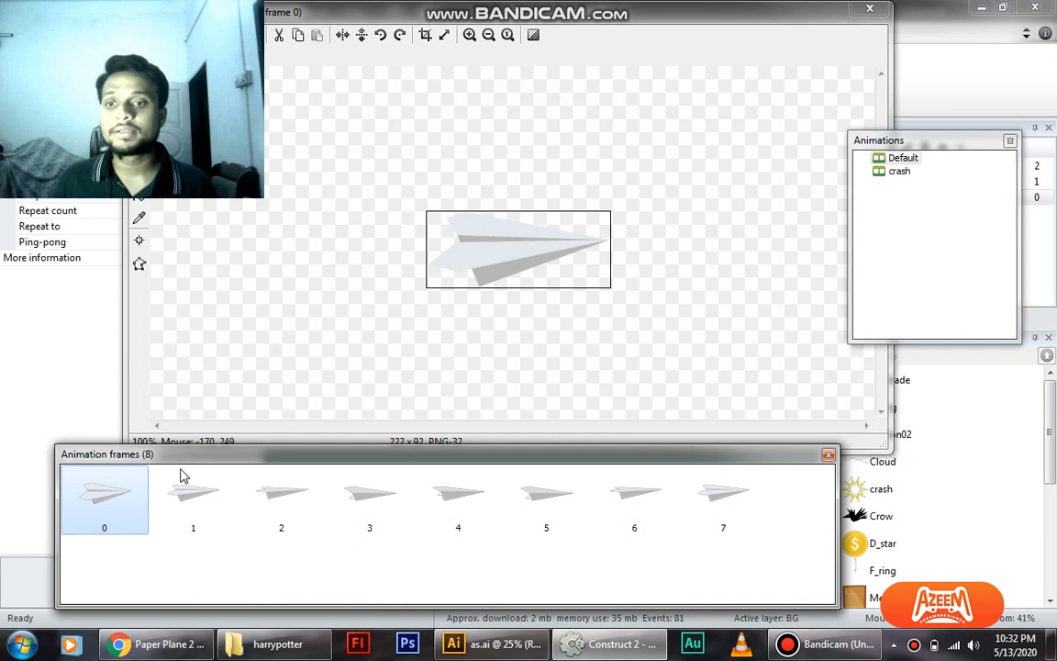
Step: Load the Harry Potter broom image into the plane's first frame and confirm its size
left_click(192, 495)
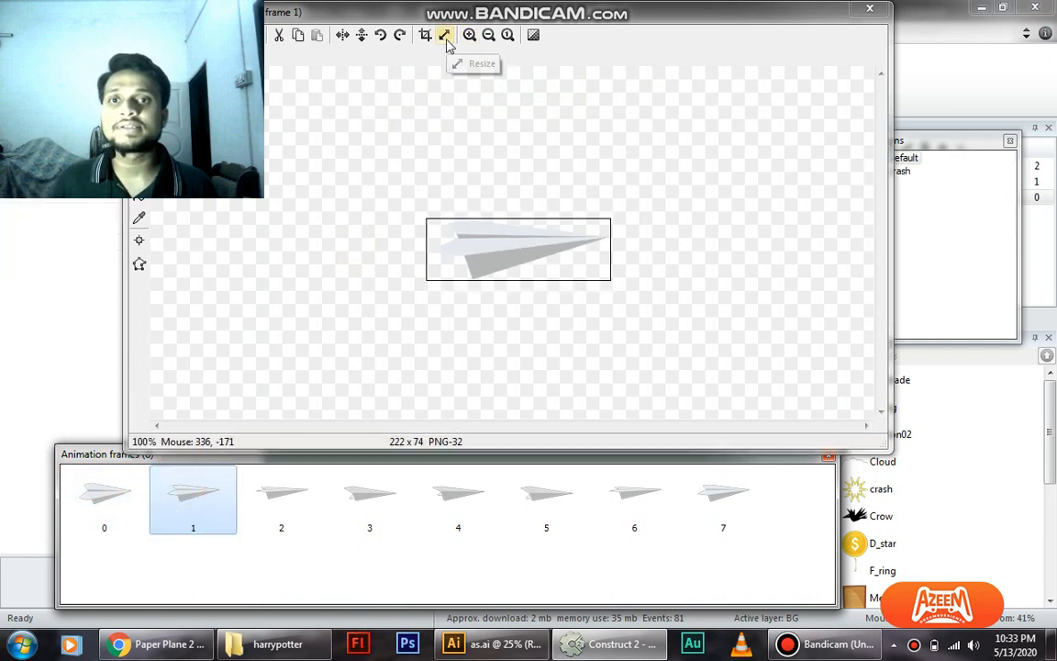
left_click(444, 35)
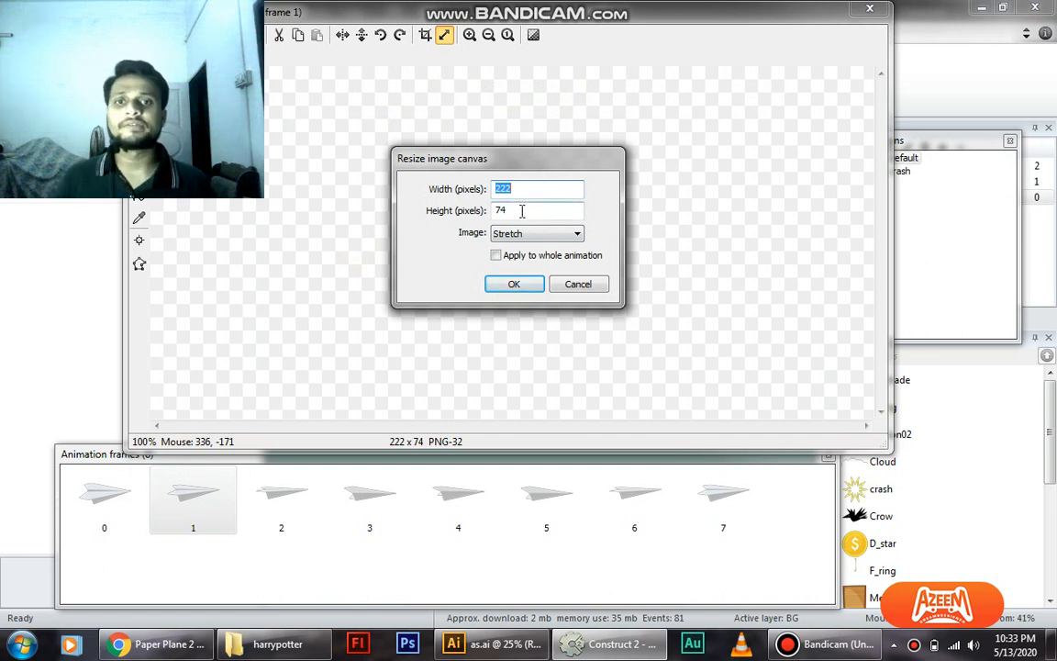
left_click(514, 283)
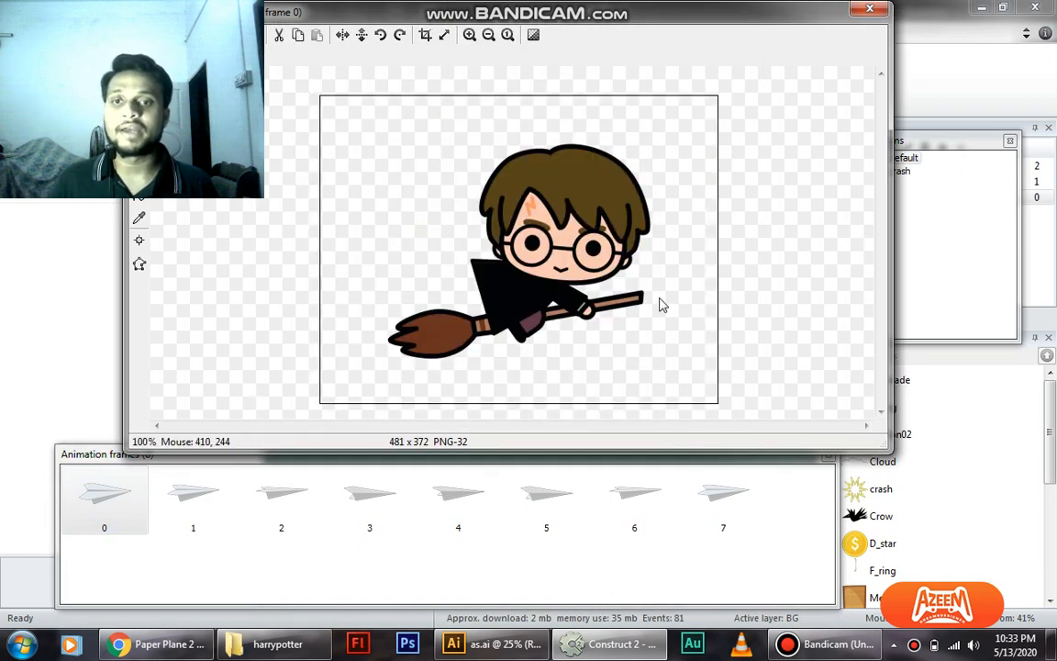
Step: Select and delete the leftover paper plane frames 1–7
left_click(193, 495)
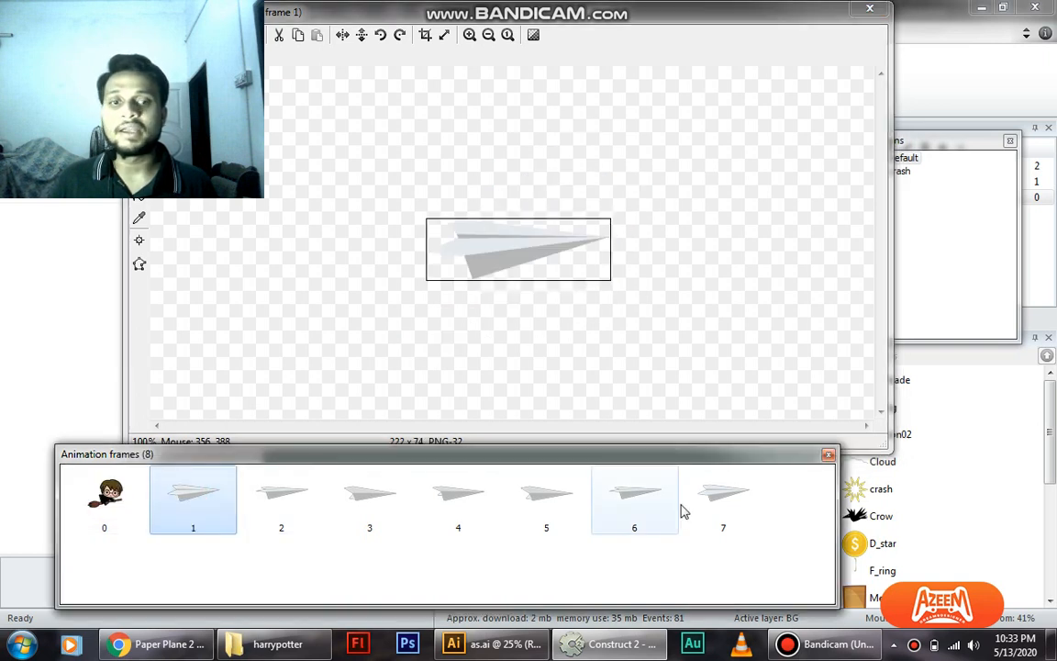
left_click(459, 499)
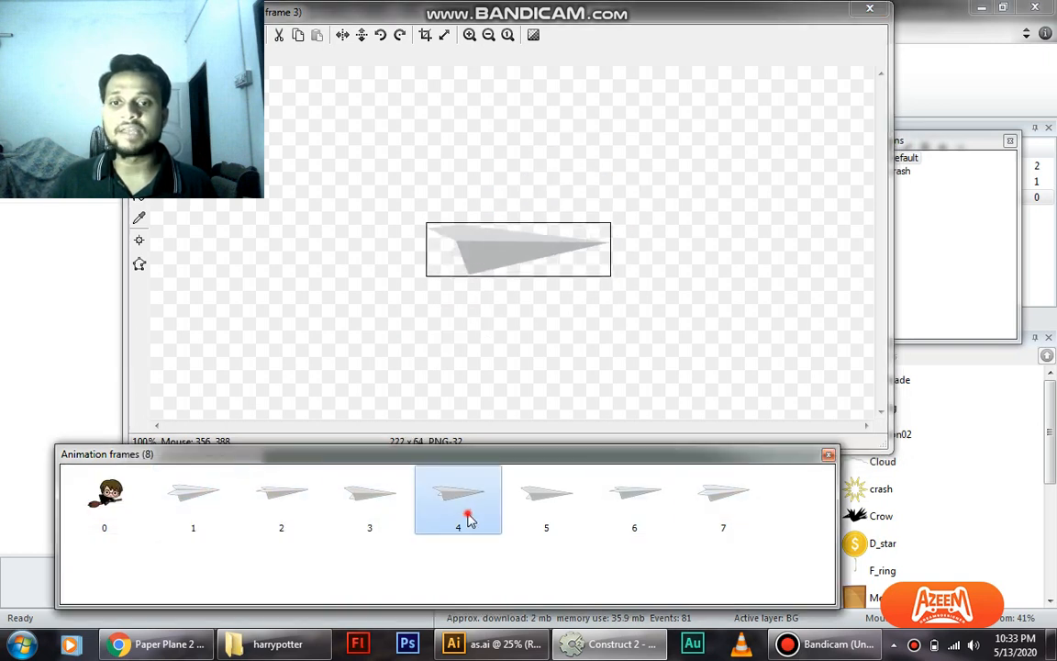
left_click(192, 495)
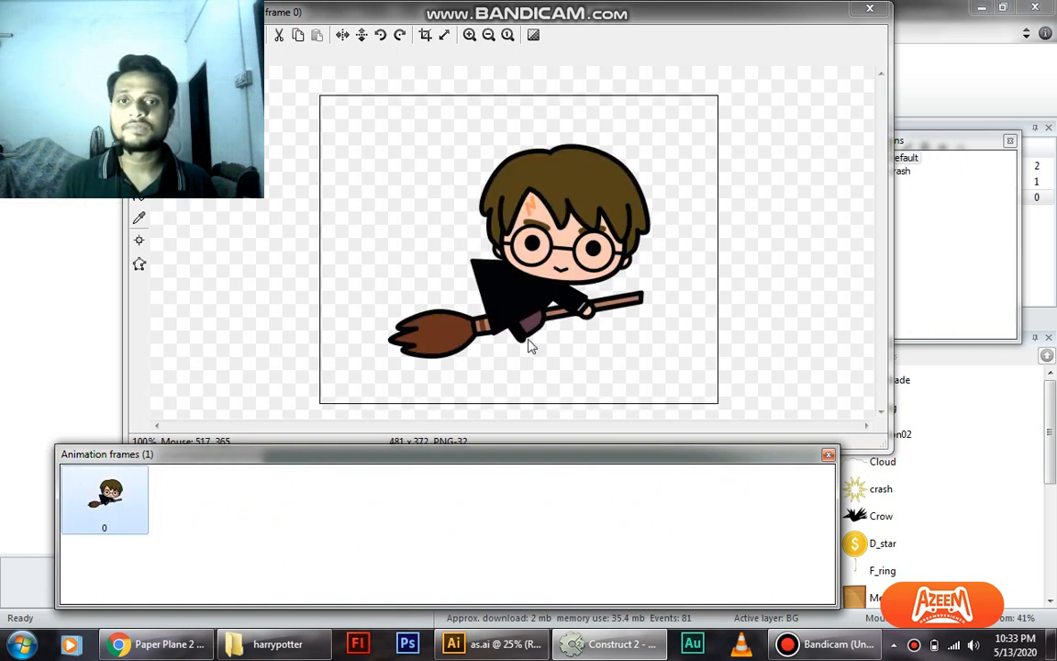
mouse_move(649, 180)
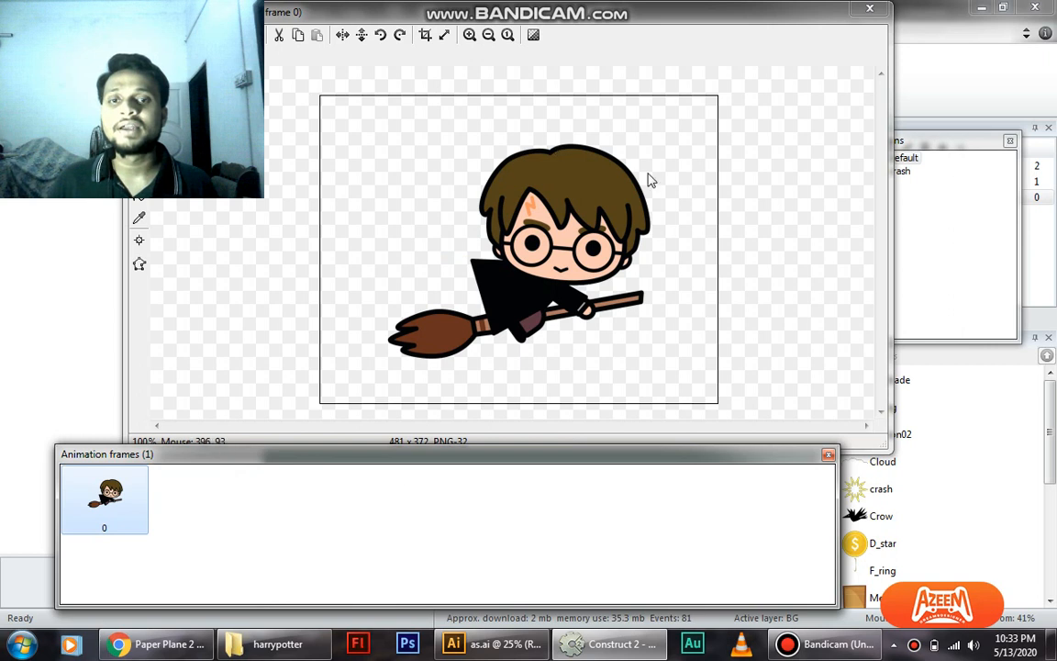
mouse_move(425, 35)
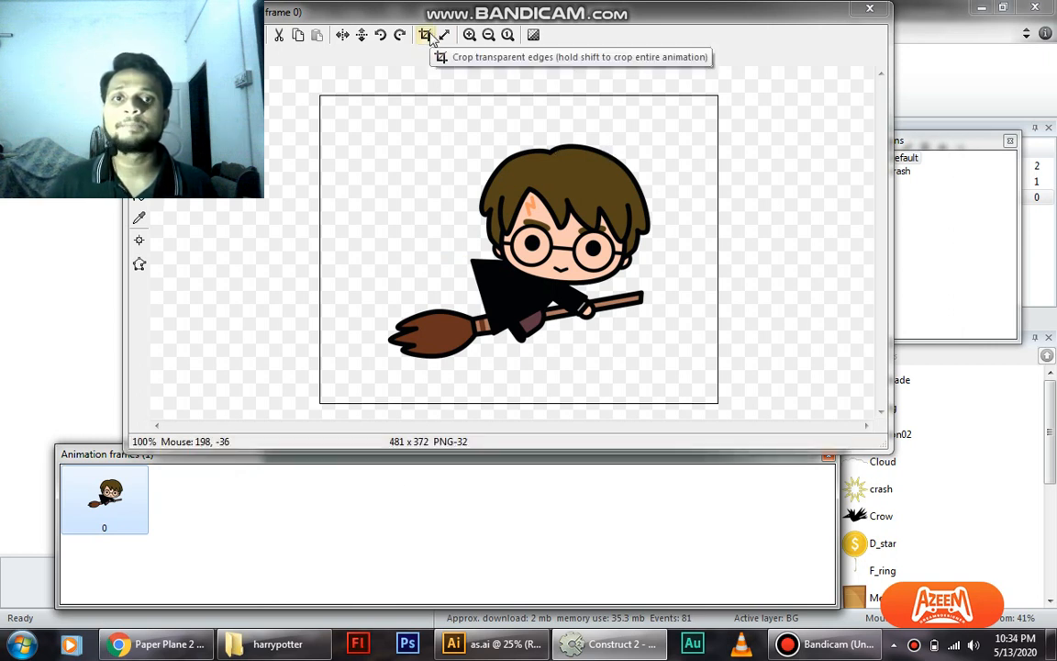
Step: Crop transparent edges, then pad the broom sprite to a centred 321×321 canvas
left_click(425, 35)
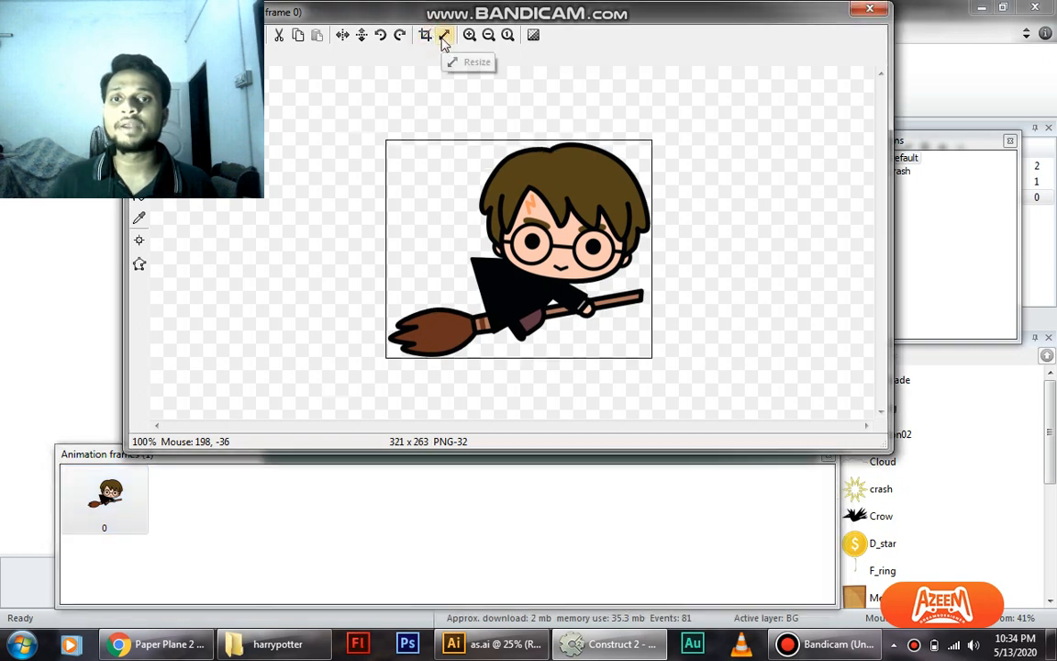
left_click(444, 35)
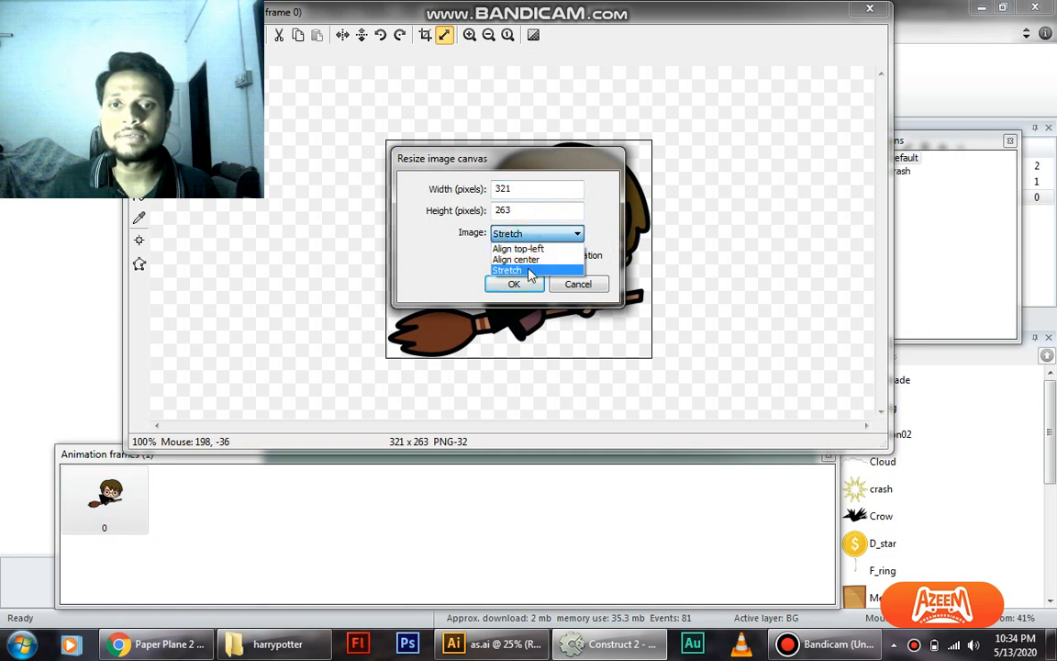
left_click(515, 259)
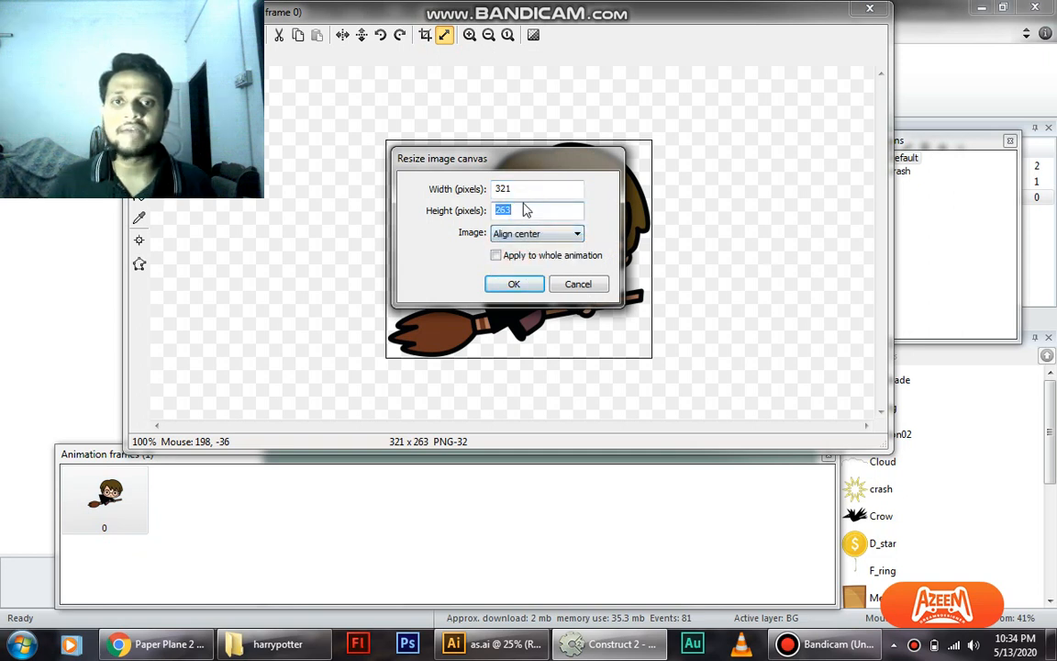
type("3")
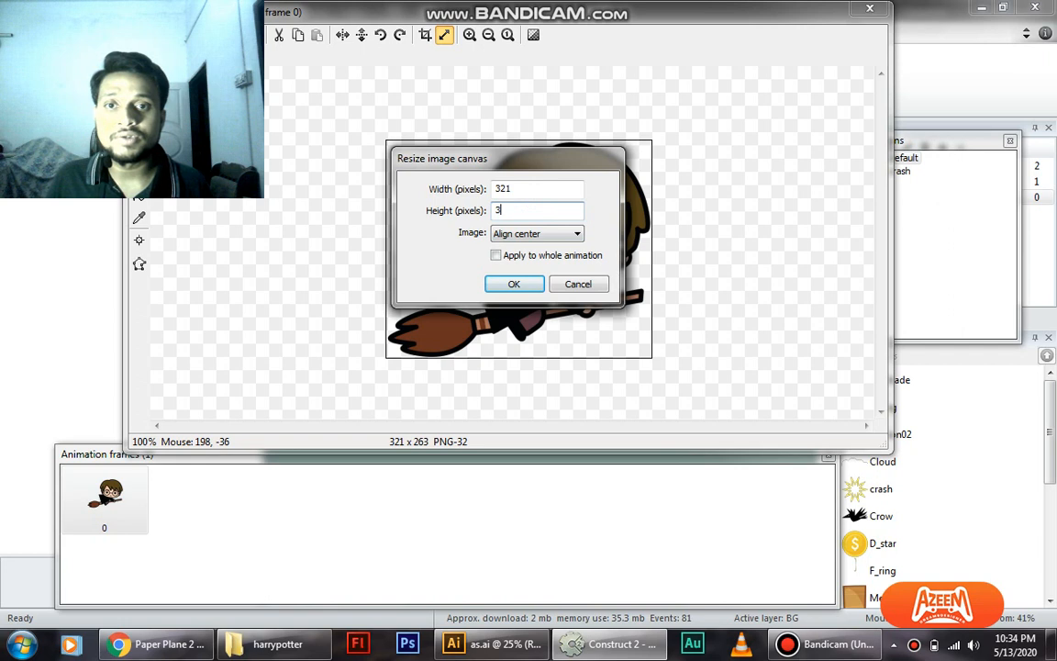
left_click(514, 282)
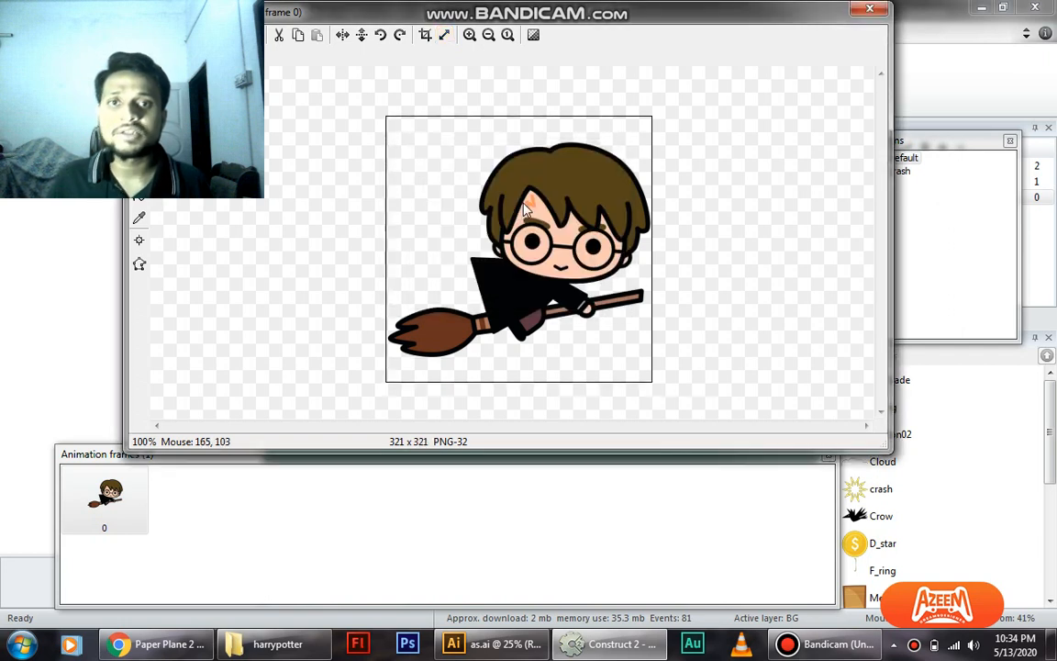
mouse_move(444, 35)
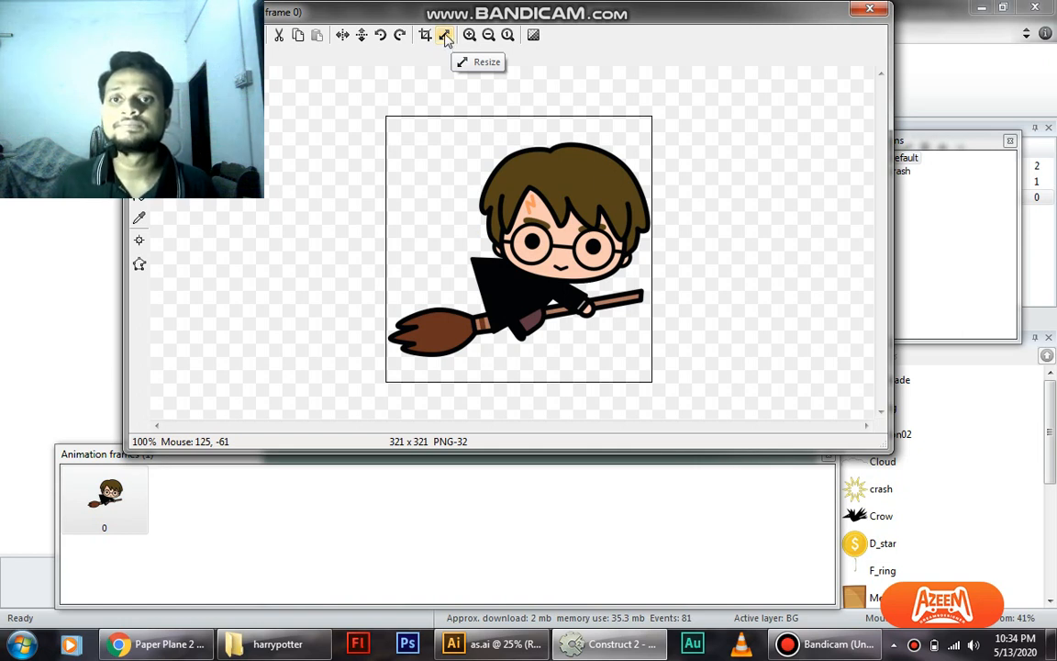
Step: Stretch the broom frame down to 222 by 222 pixels
left_click(444, 35)
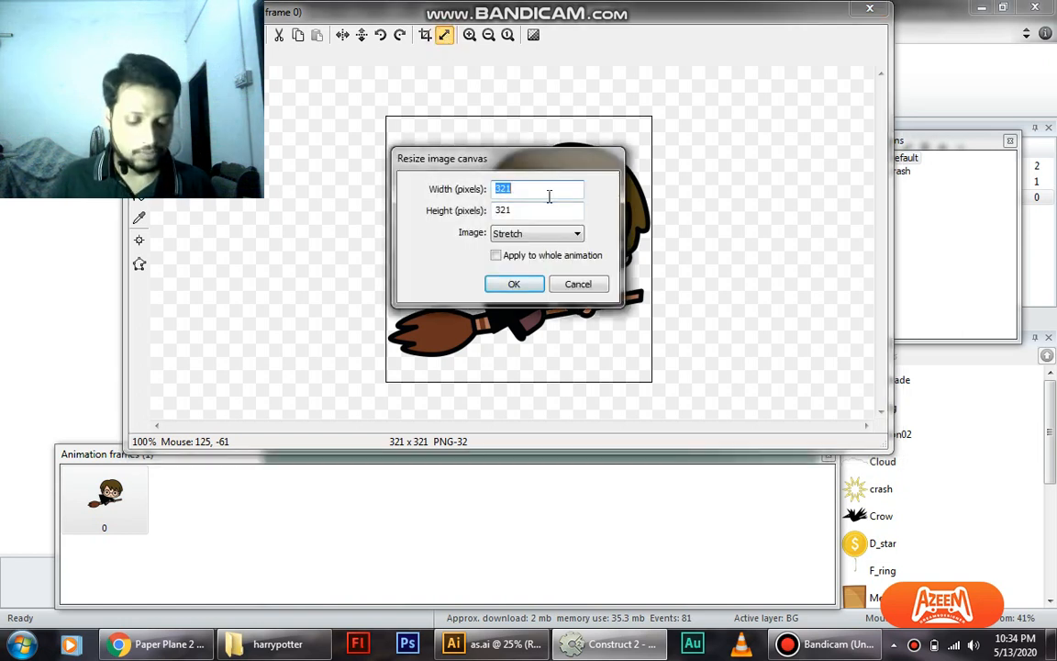
type("222")
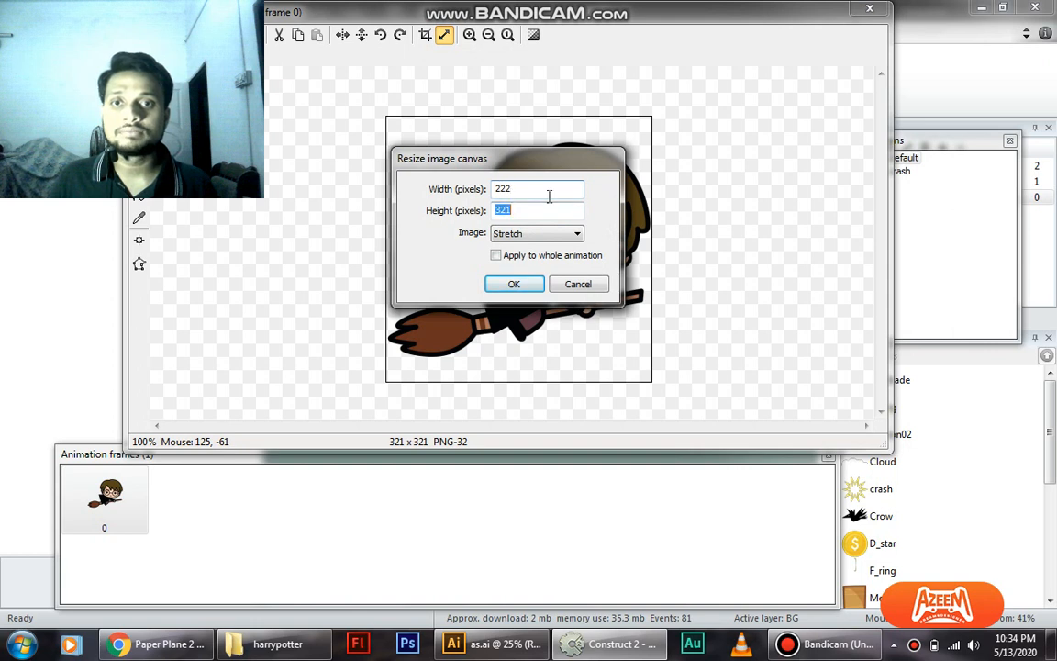
type("222")
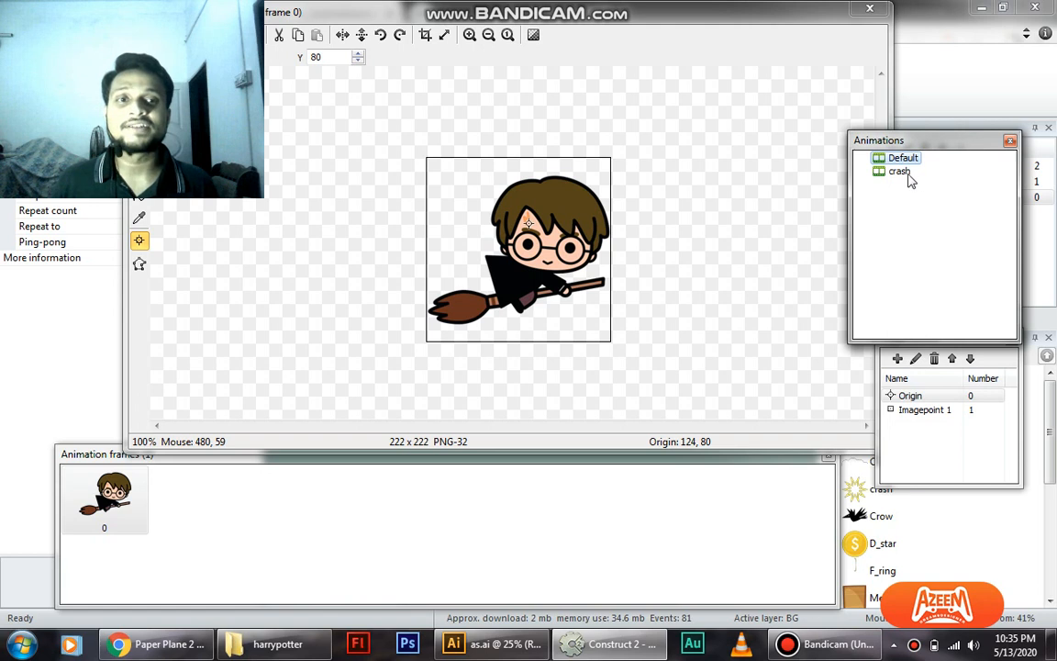
Step: Switch between Default and crash animations, then clear the crash frame's image
left_click(897, 173)
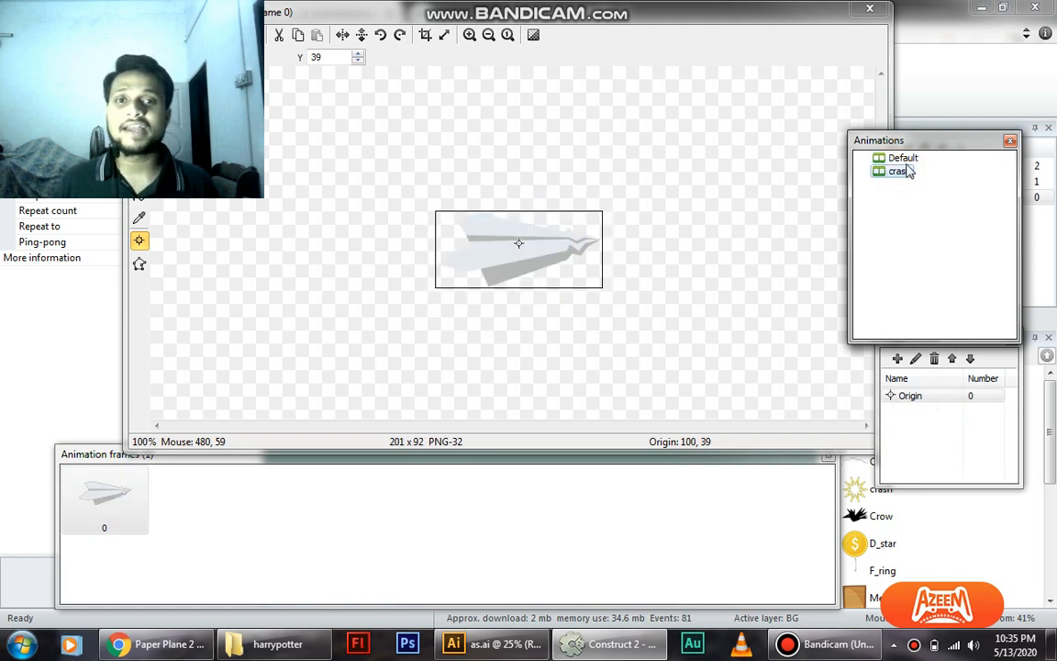
left_click(903, 157)
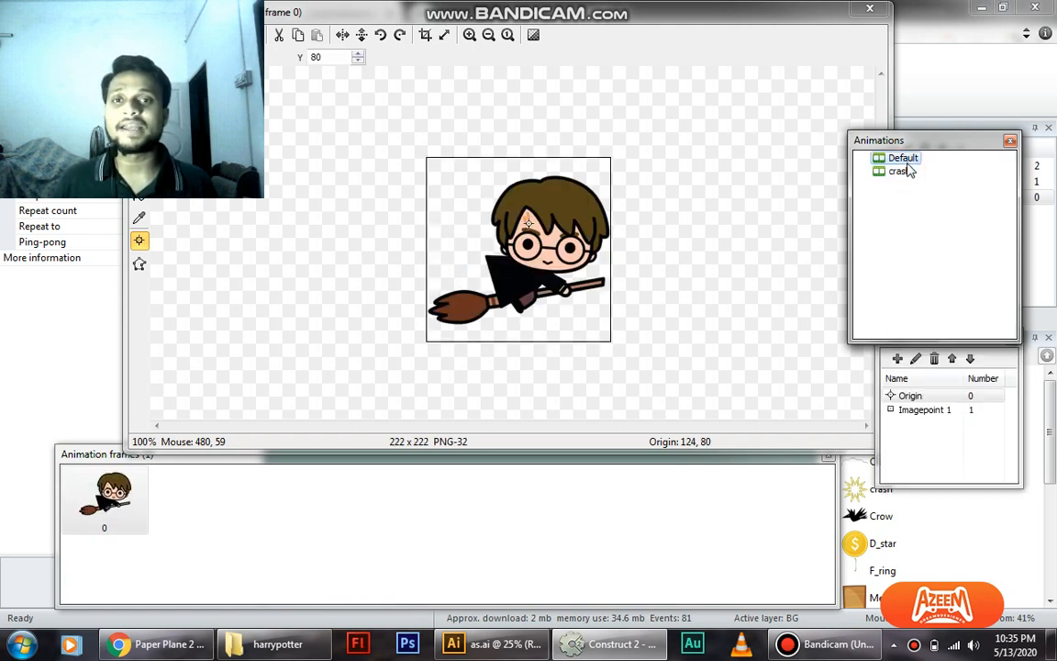
left_click(899, 173)
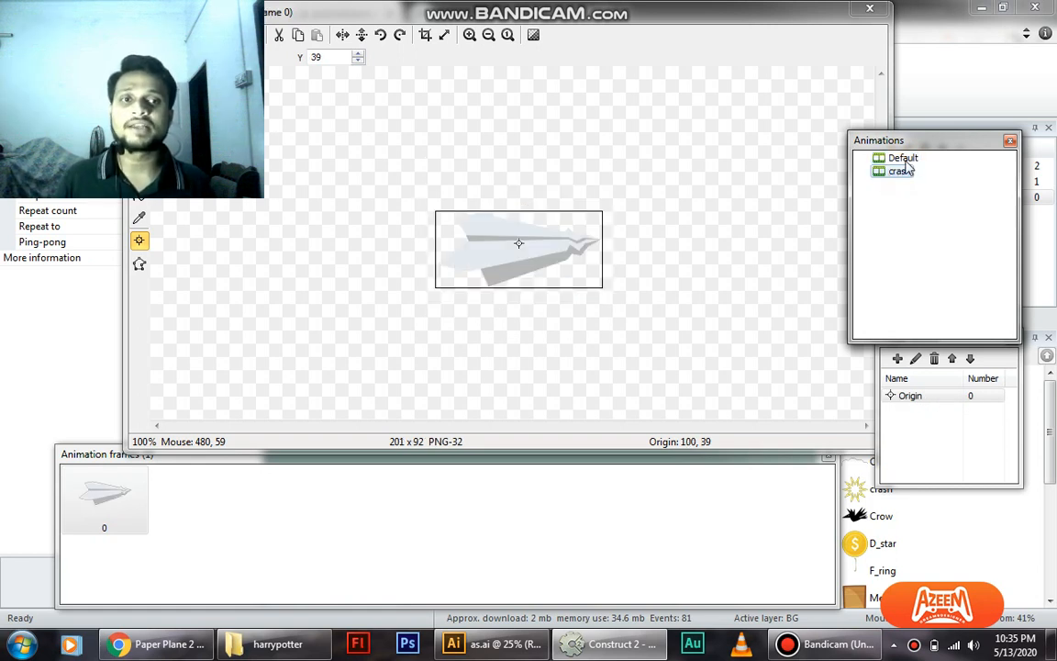
left_click(903, 158)
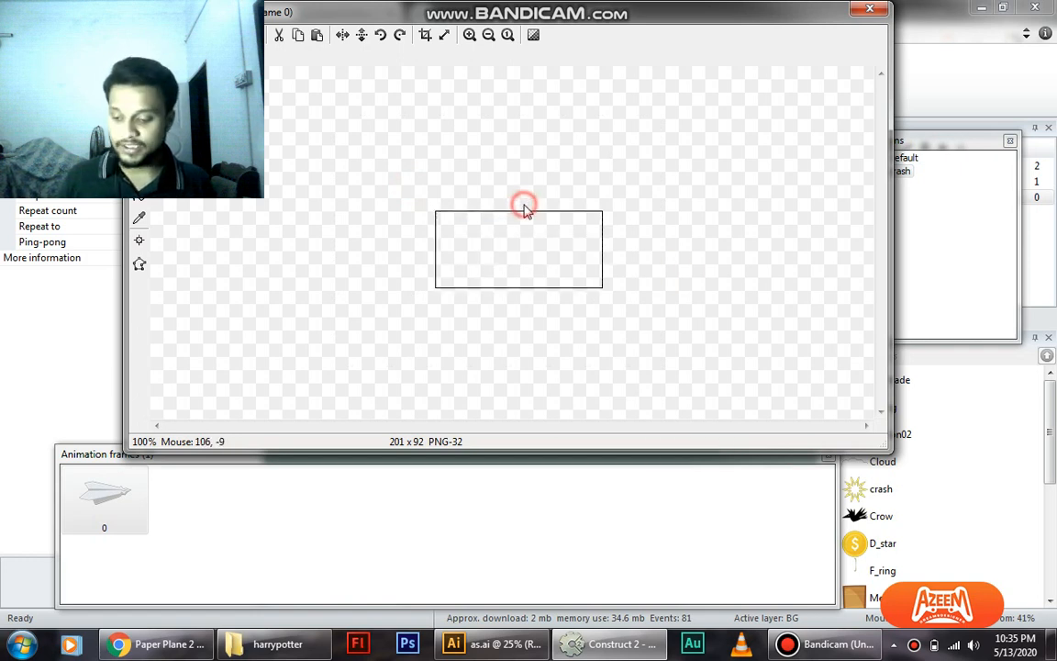
Step: Paste the Harry broom image into the crash frame, enlarging the canvas to 222×222
key("ctrl+v")
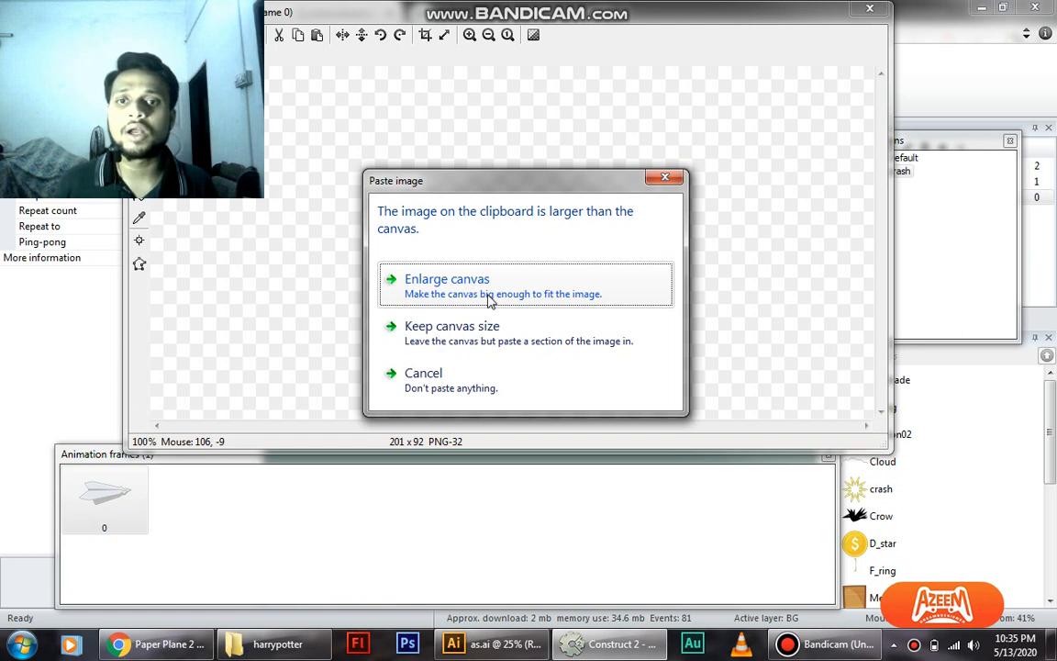
left_click(446, 279)
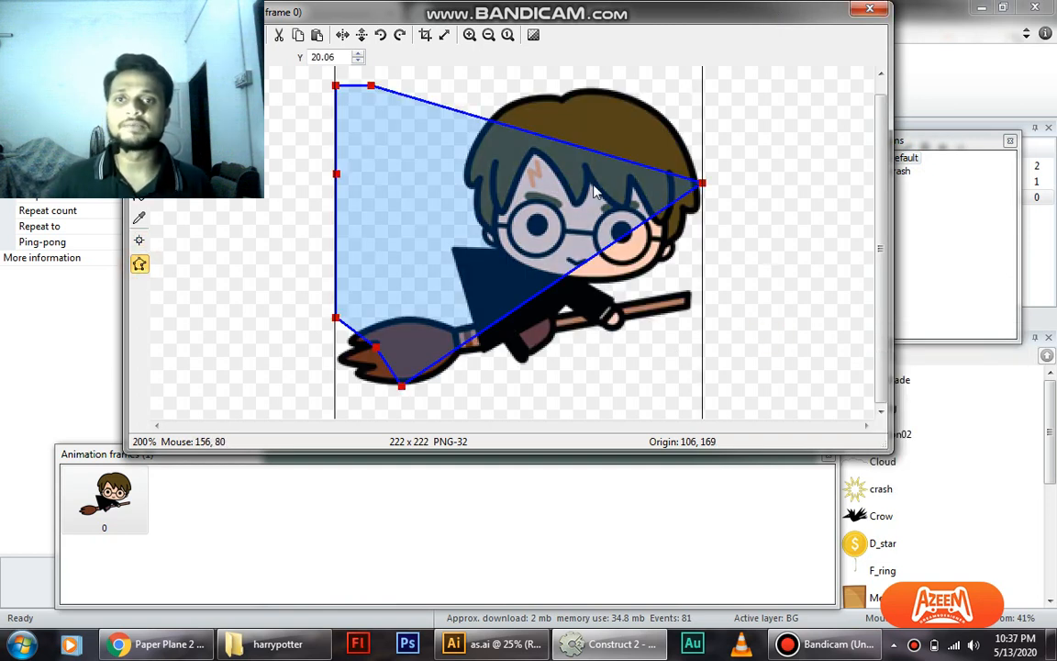
mouse_move(682, 224)
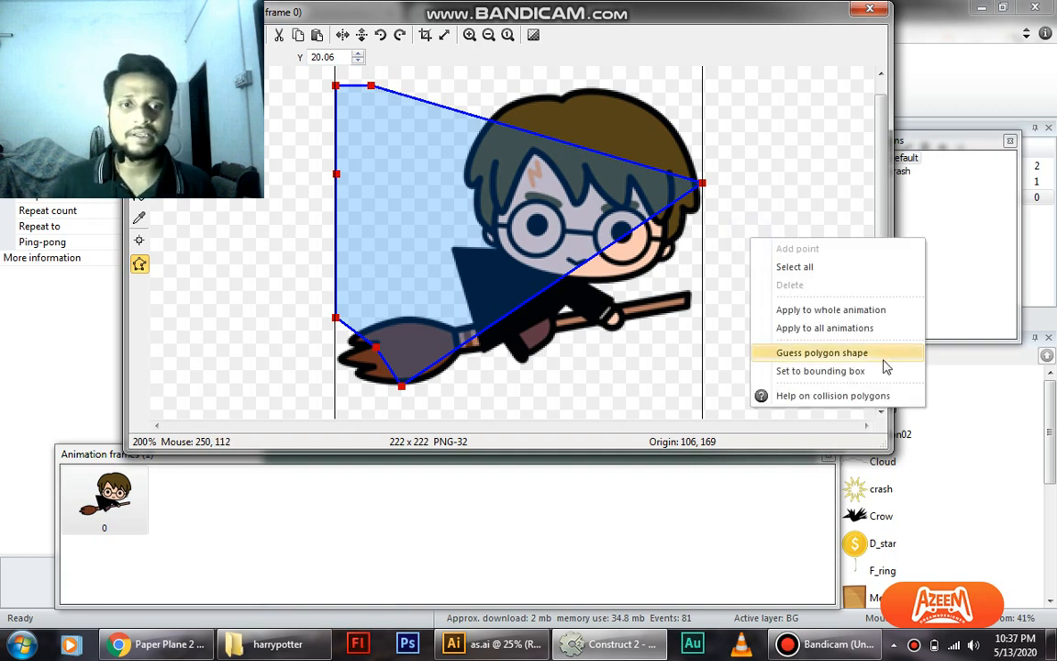
Step: Guess the collision polygon shape, then drag points to the broom front, bristle tail and beneath the handle
left_click(823, 352)
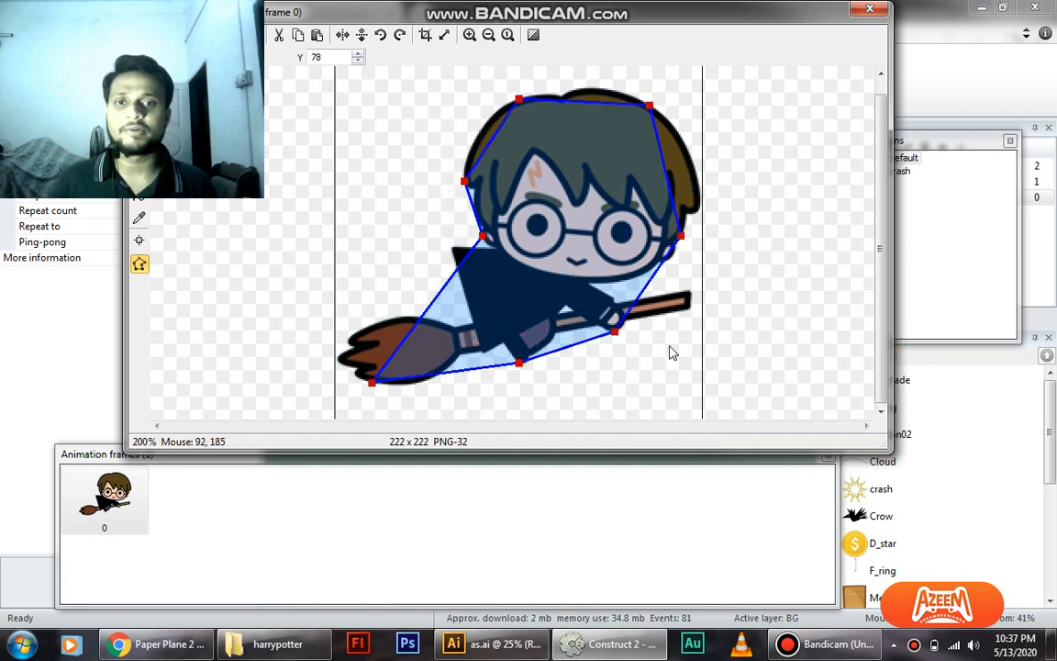
left_click_drag(615, 330, 686, 303)
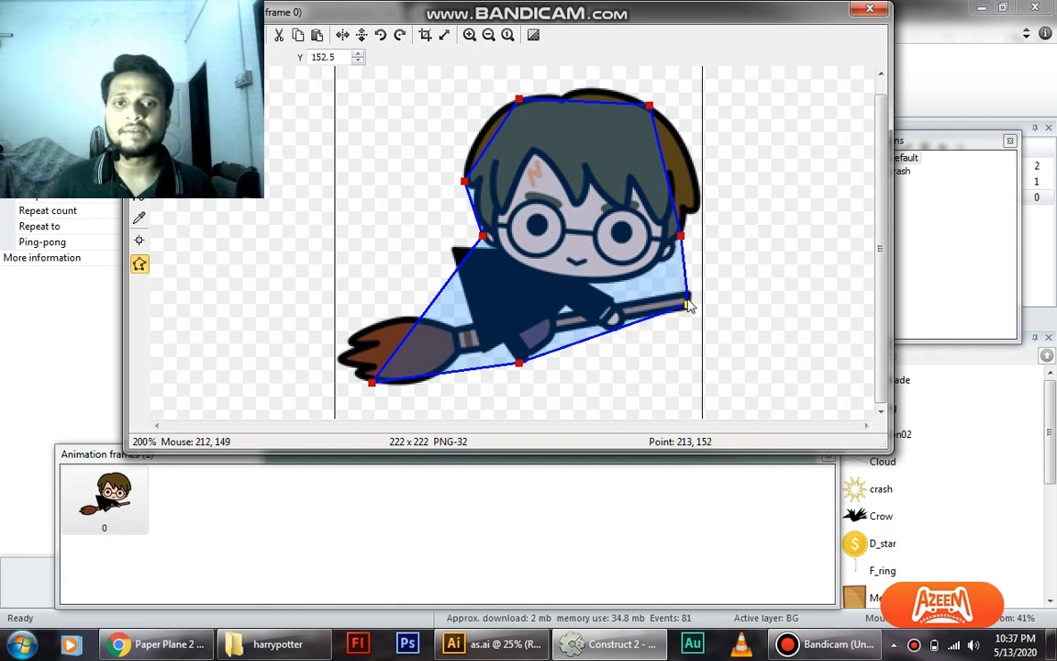
left_click_drag(689, 303, 633, 96)
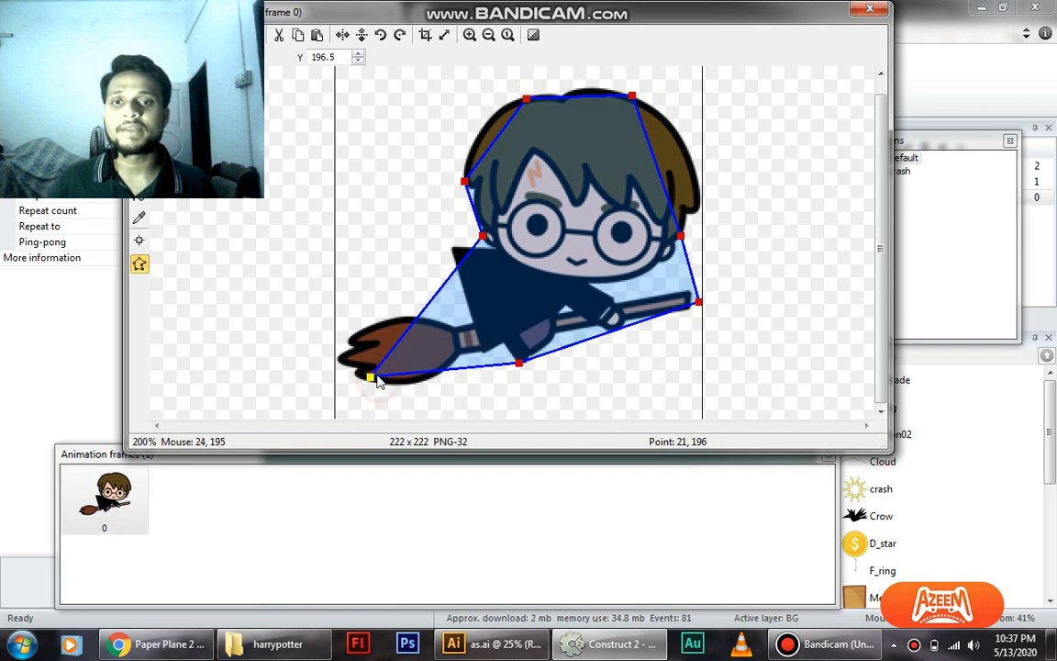
left_click_drag(370, 376, 517, 352)
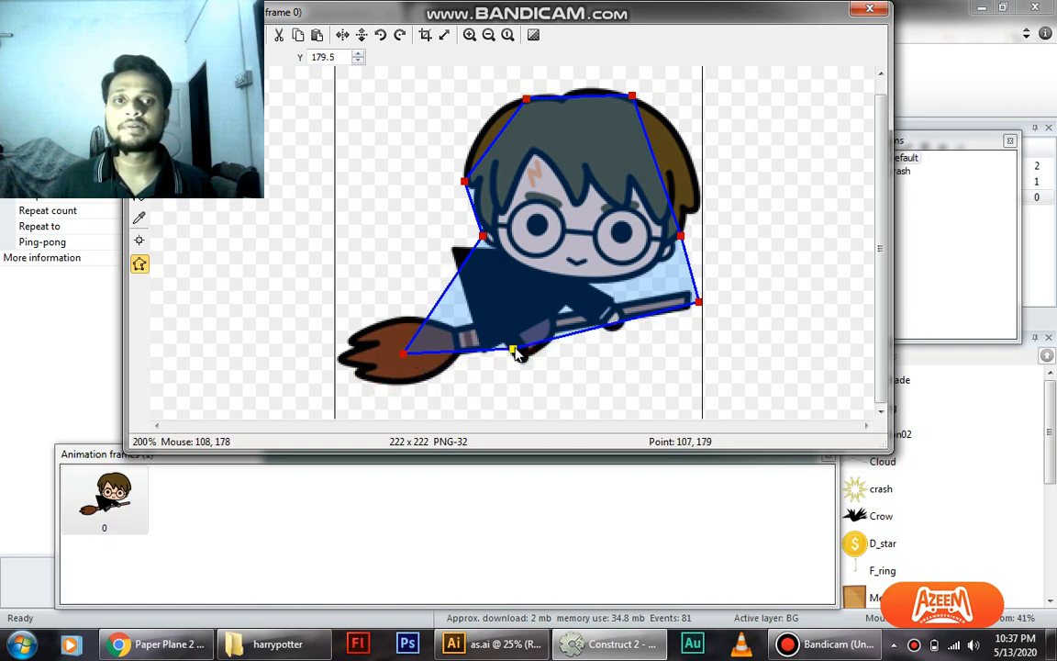